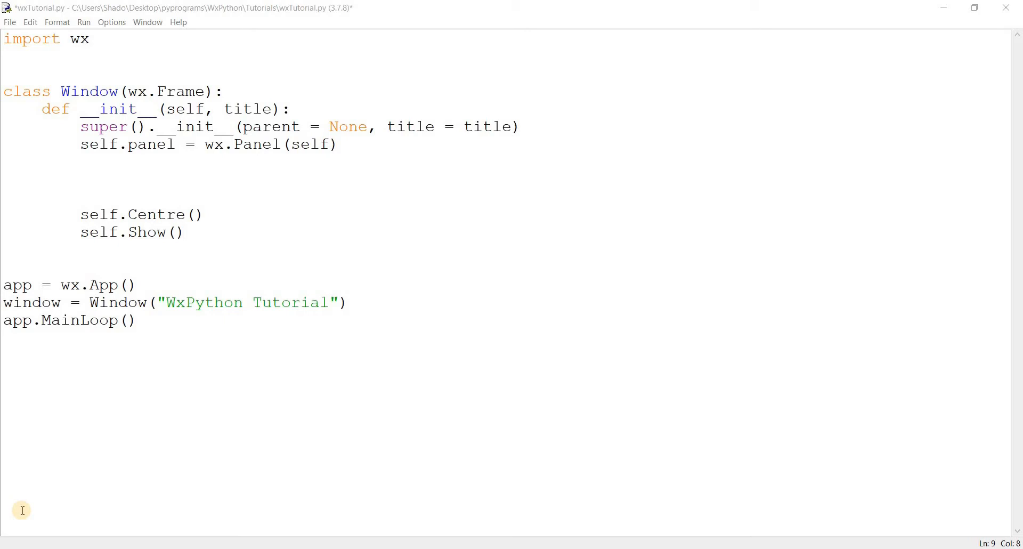
{"action": "mouse_move", "coordinate": [287, 209]}
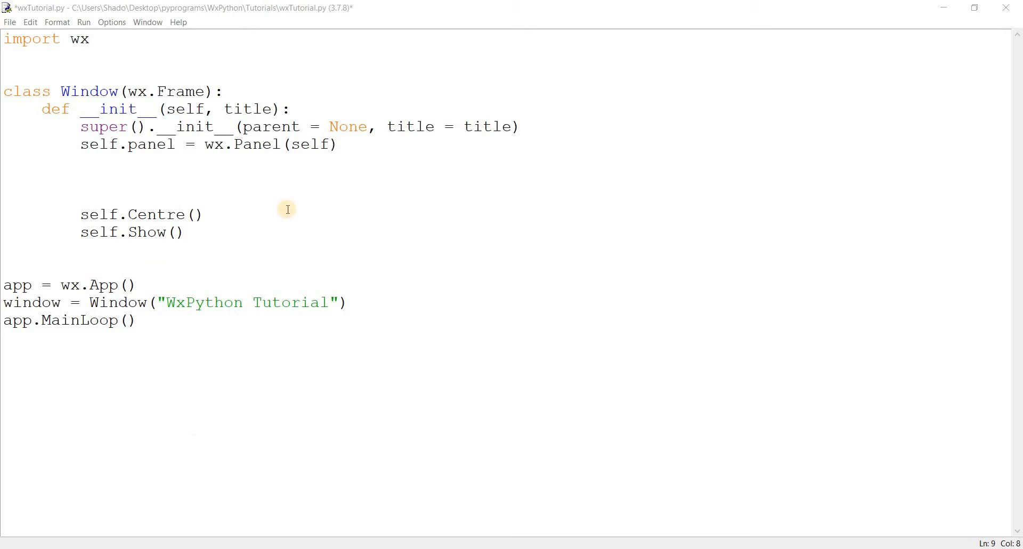
{"action": "mouse_move", "coordinate": [353, 142]}
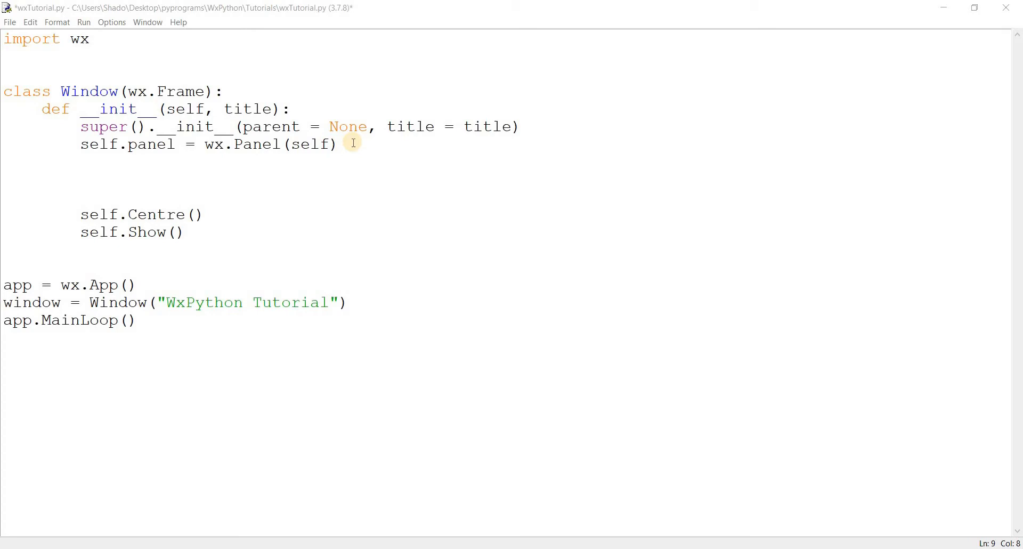
{"action": "mouse_move", "coordinate": [22, 495]}
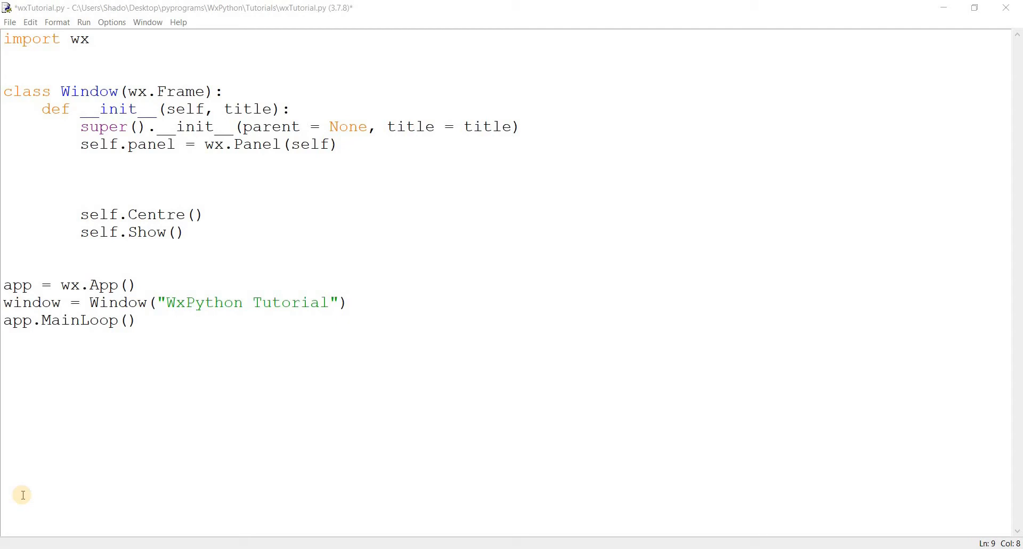
{"action": "mouse_move", "coordinate": [137, 250]}
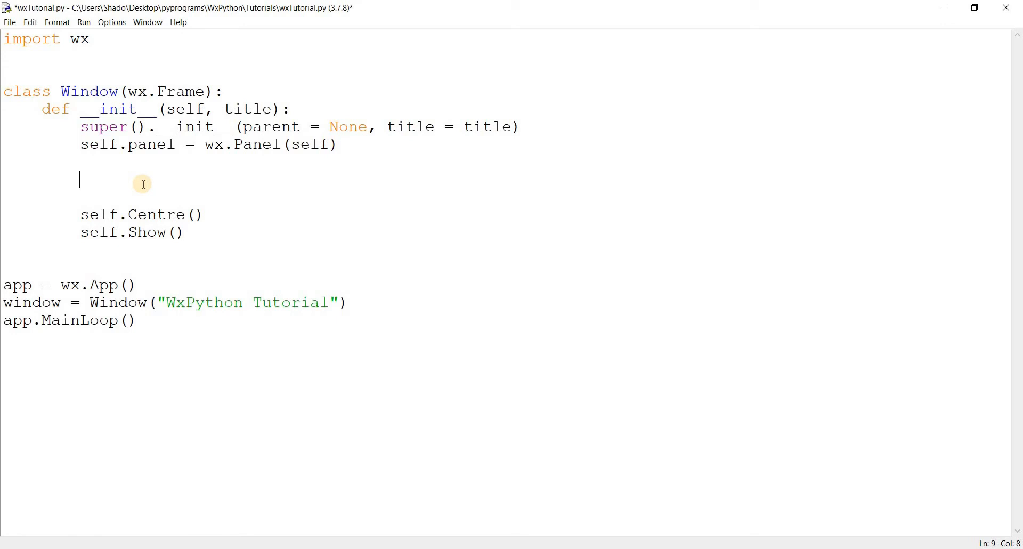
Create sizer as a wx.GridBagSizer with 4 rows and 3 columns.
{"action": "type", "text": "sizer ="}
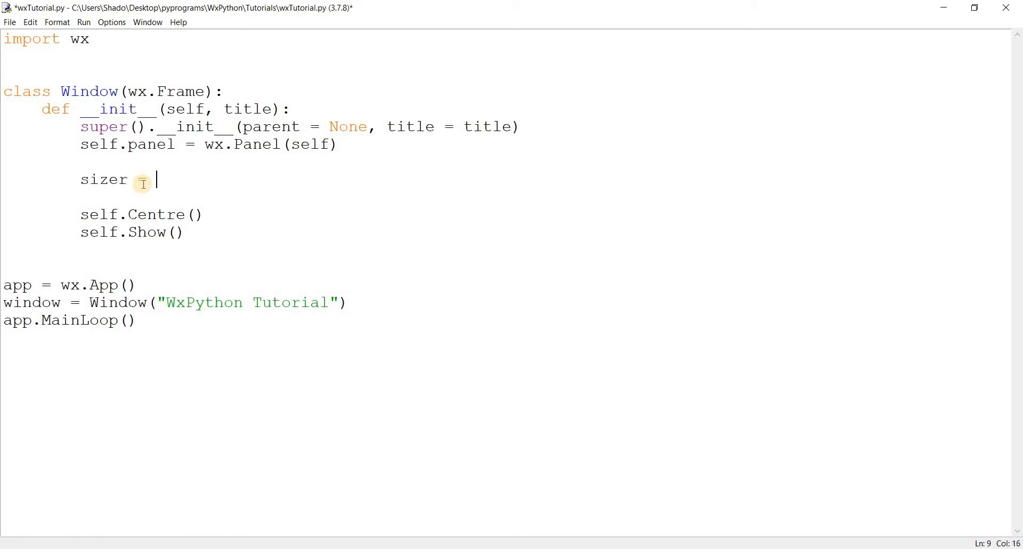
{"action": "type", "text": "wx.Grid"}
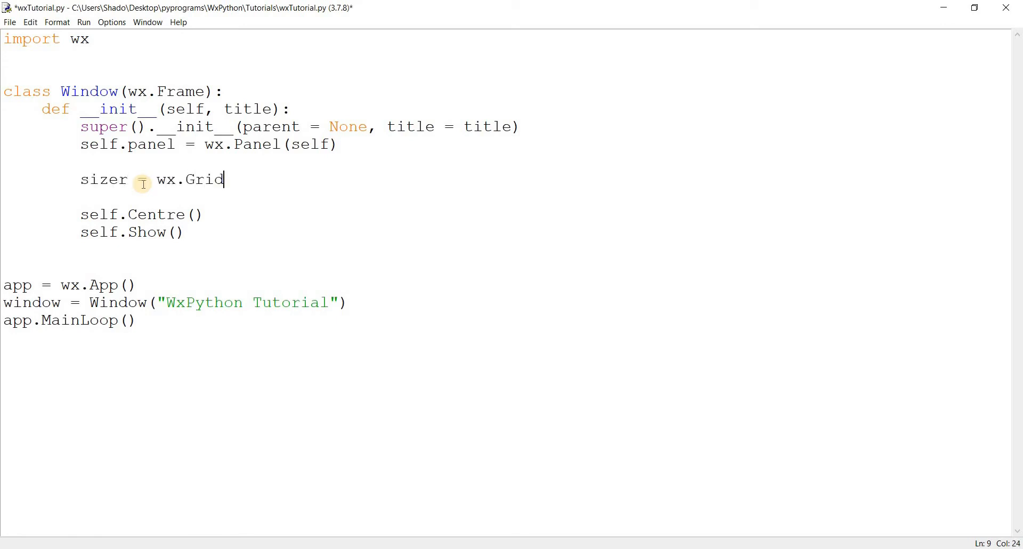
{"action": "type", "text": "BagSizer("}
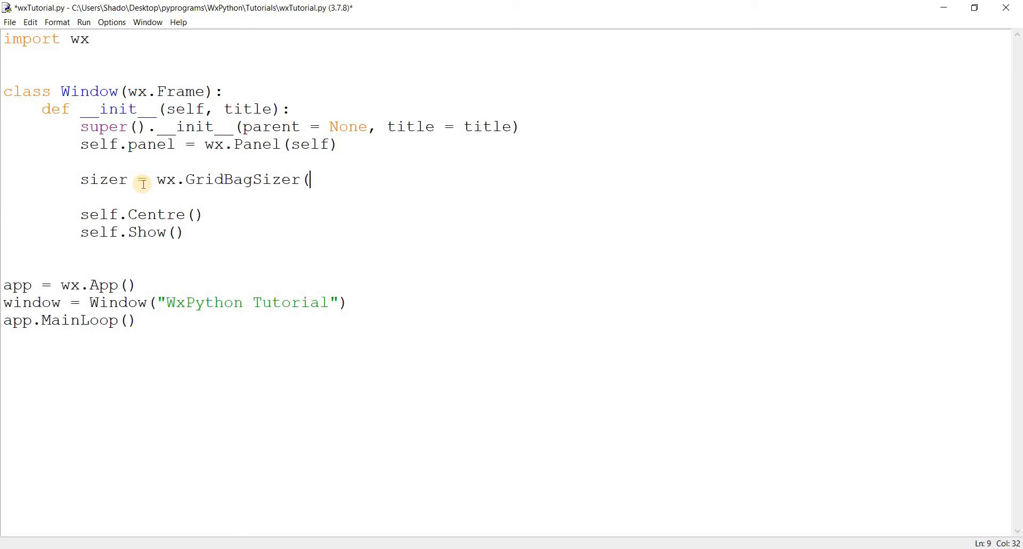
{"action": "type", "text": "4, 3)"}
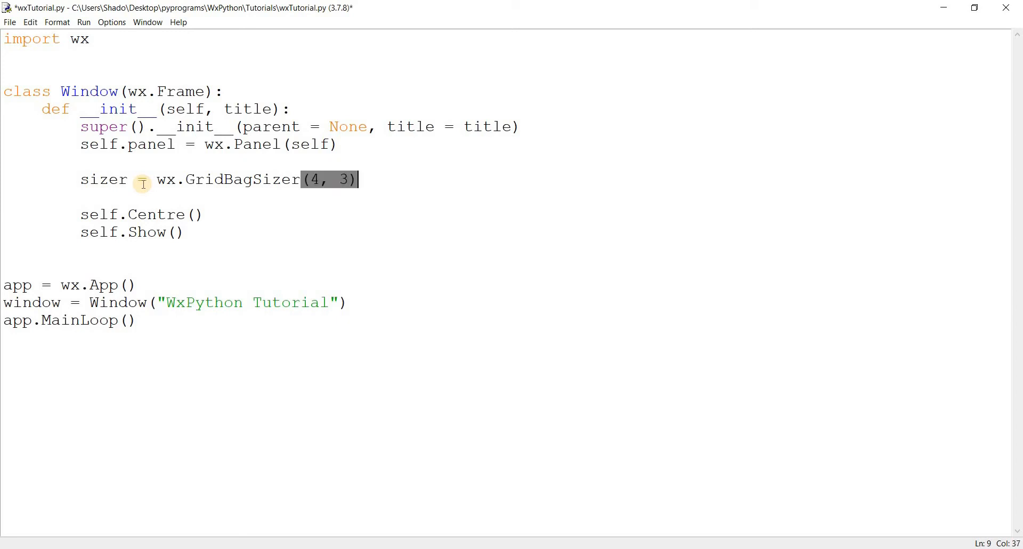
{"action": "key", "text": "enter"}
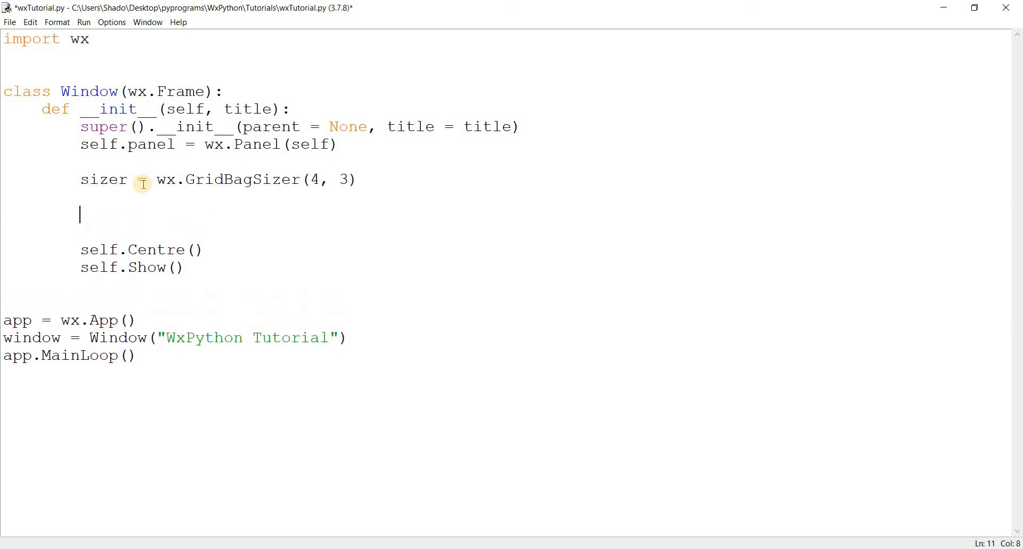
Add a wx.Button labelled "1" to the sizer at pos (0, 0).
{"action": "type", "text": "si"}
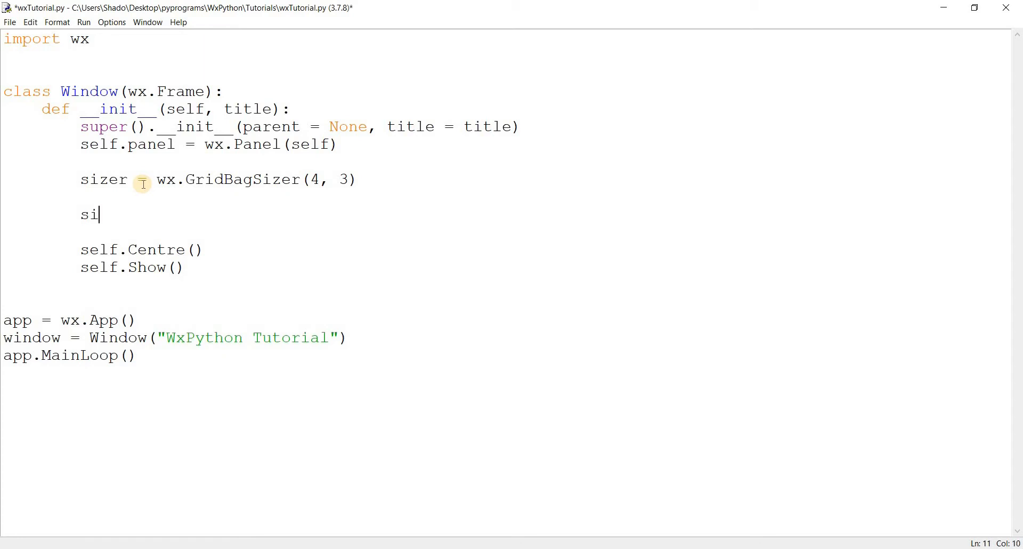
{"action": "type", "text": "zer.Add("}
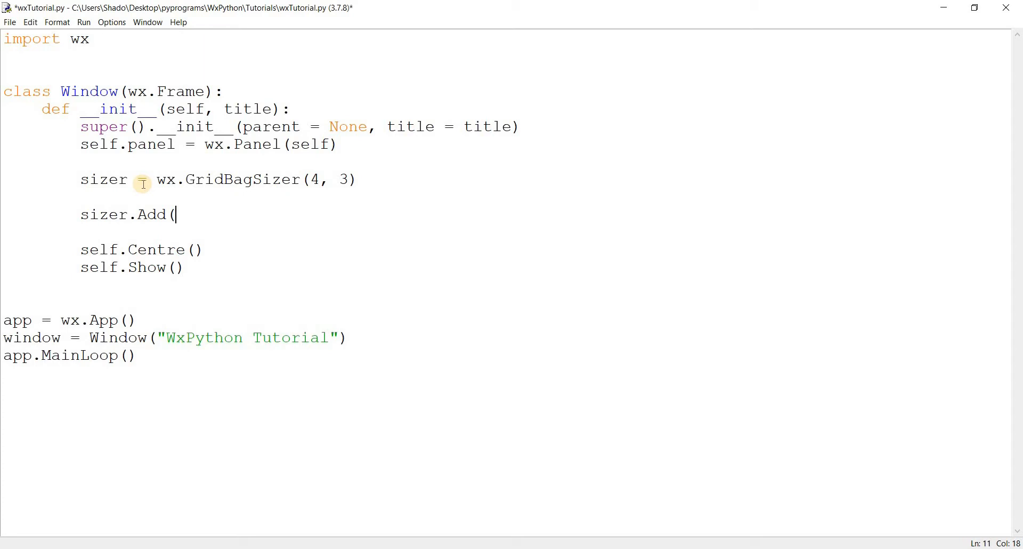
{"action": "type", "text": "wx.Stati"}
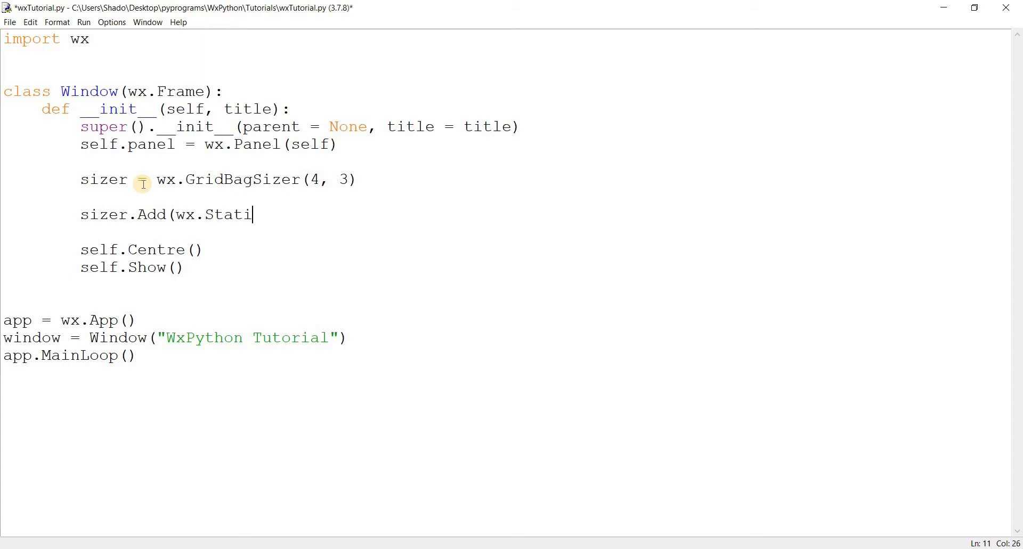
{"action": "key", "text": "BackSpace"}
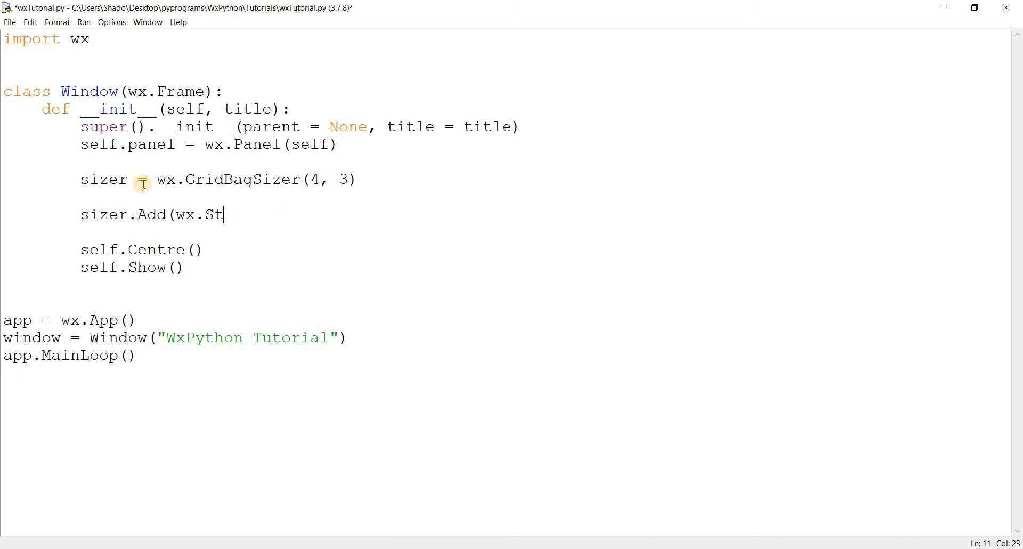
{"action": "type", "text": "Button("}
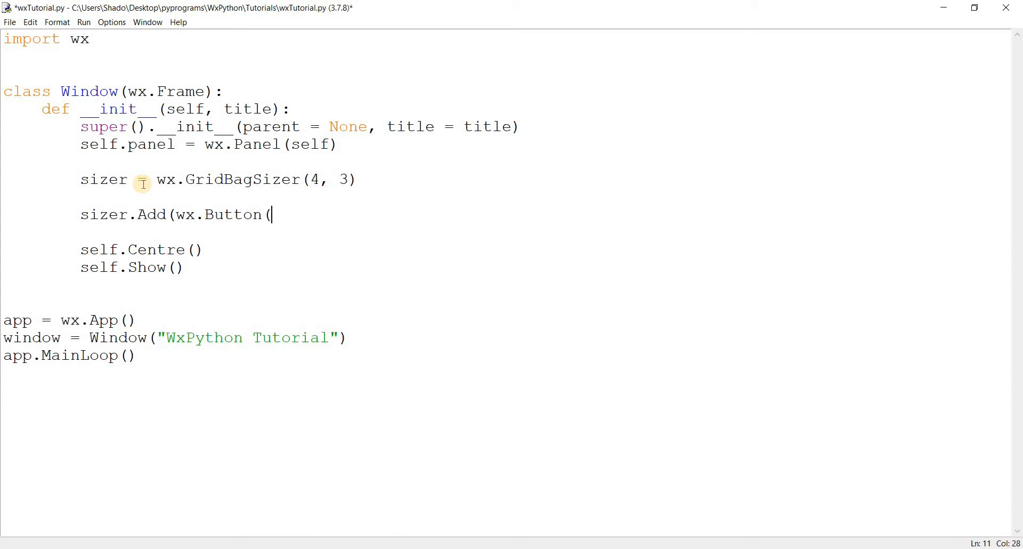
{"action": "type", "text": "self.panel,"}
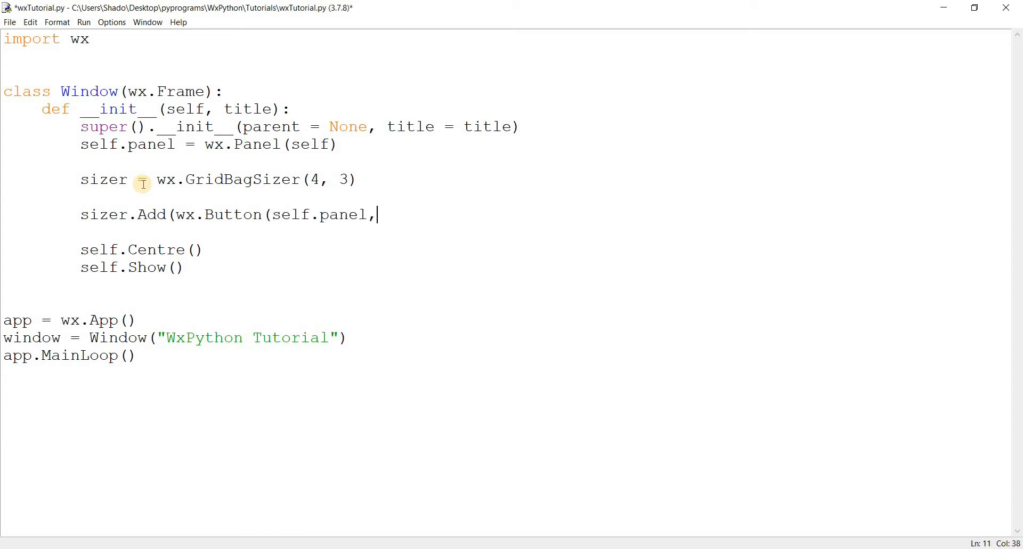
{"action": "type", "text": "\" \""}
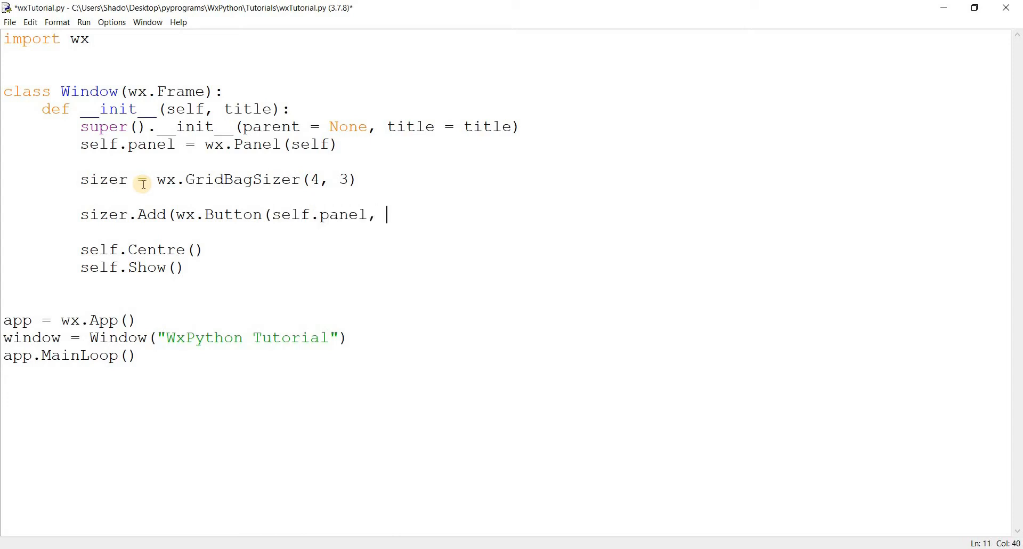
{"action": "type", "text": "label = \""}
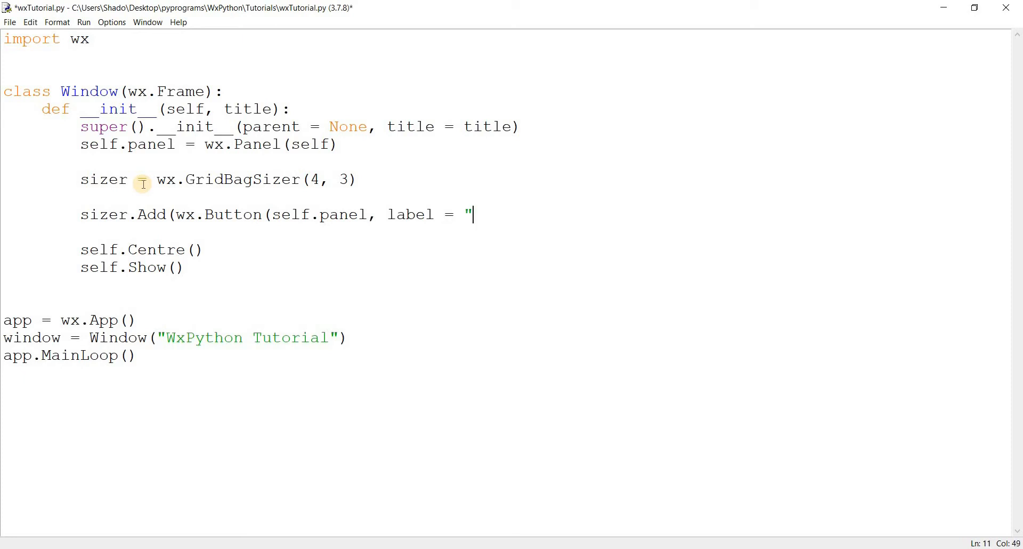
{"action": "type", "text": "1\")"}
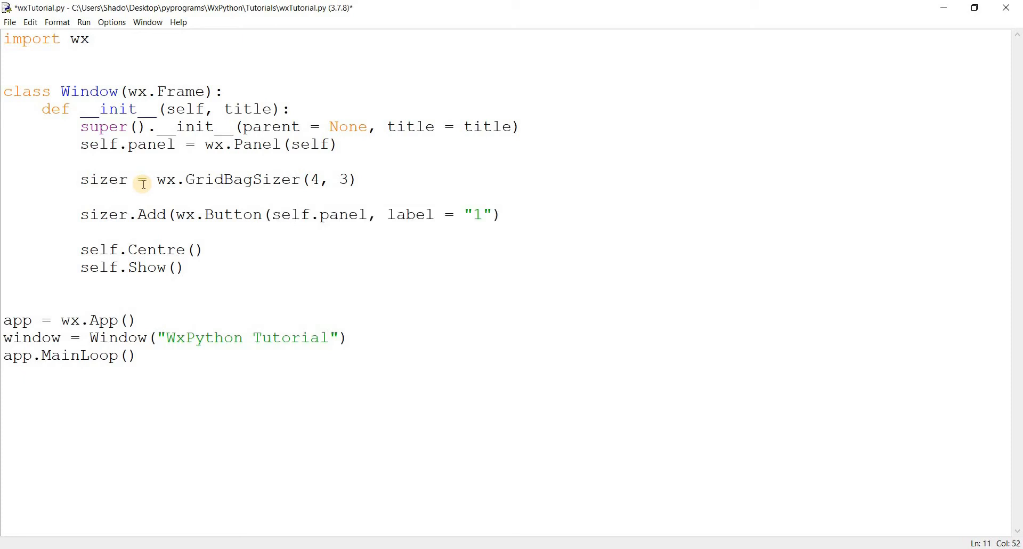
{"action": "type", "text": ")"}
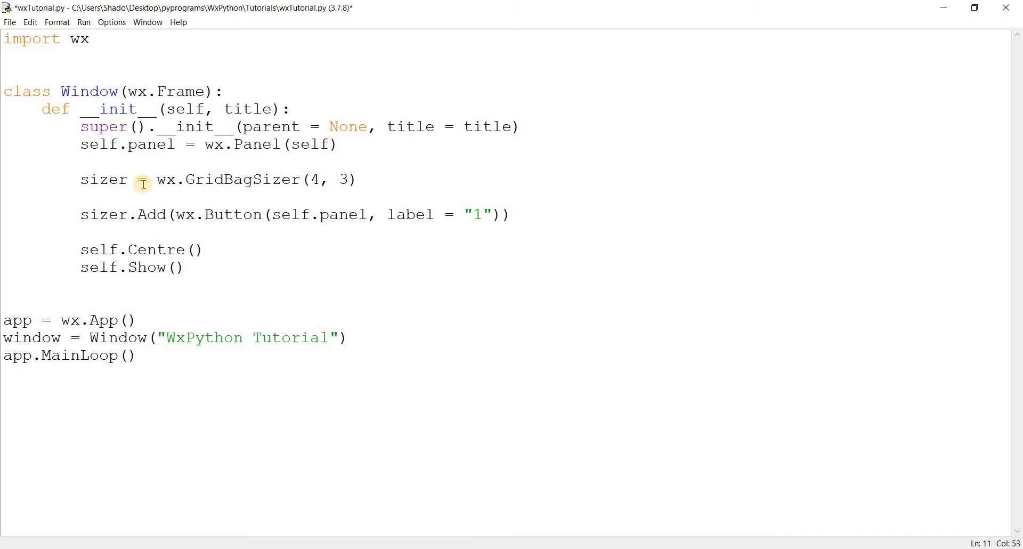
{"action": "type", "text": ","}
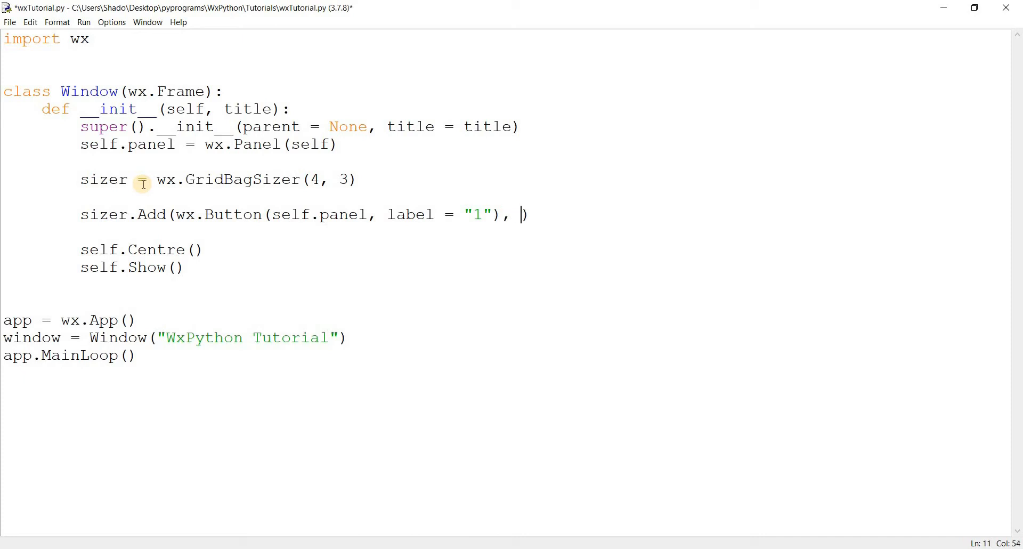
{"action": "type", "text": "pos = ("}
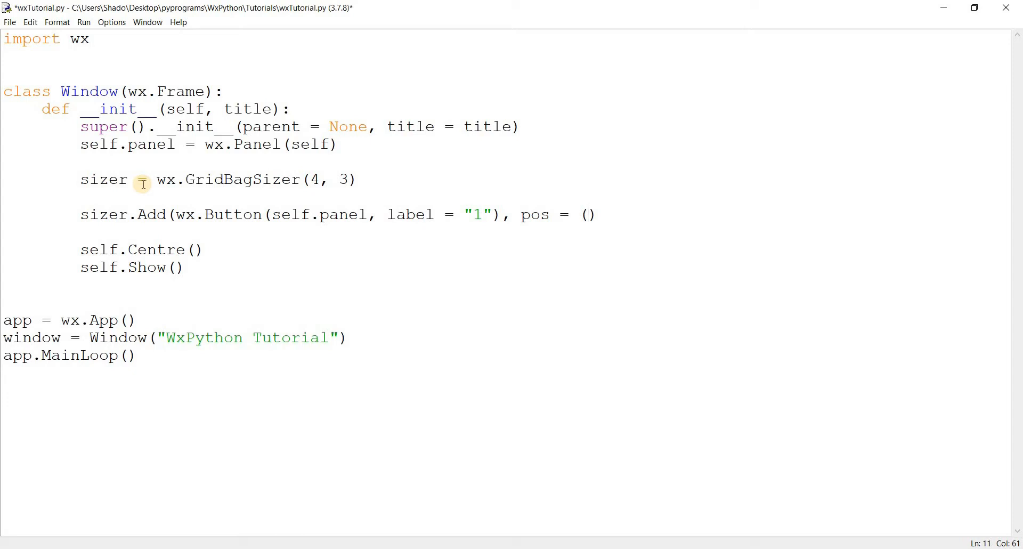
{"action": "type", "text": "0, 0"}
{"action": "type", "text": "self."}
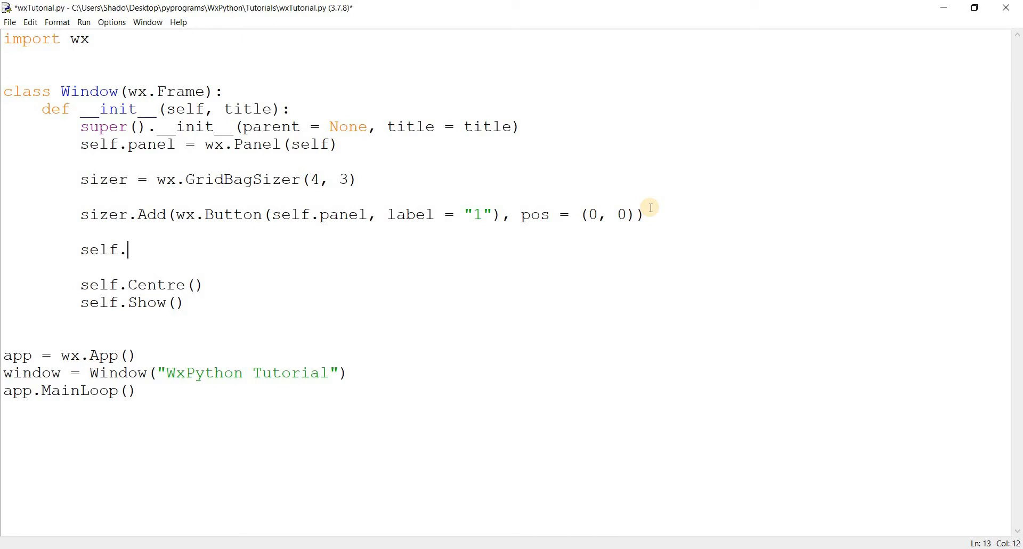
Apply the sizer with self.panel.SetSizer, save and run, then close the test window showing button 1.
{"action": "type", "text": "panel."}
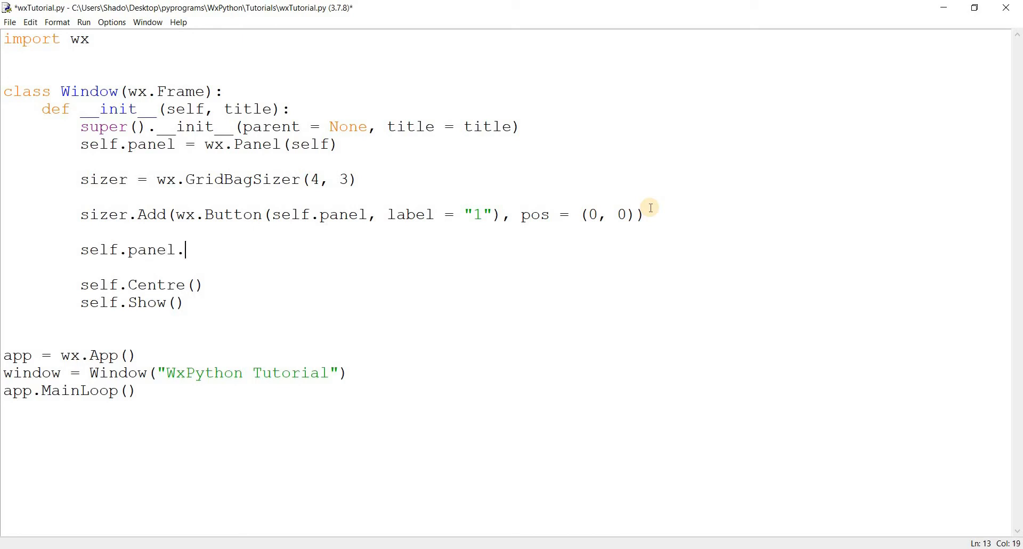
{"action": "type", "text": "SetSizer(sizer)"}
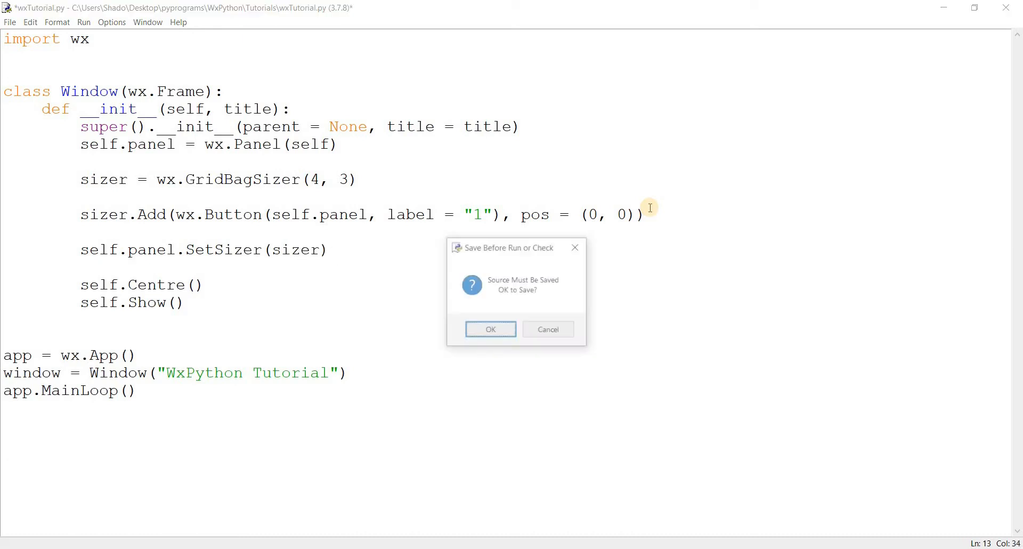
{"action": "left_click", "coordinate": [491, 329]}
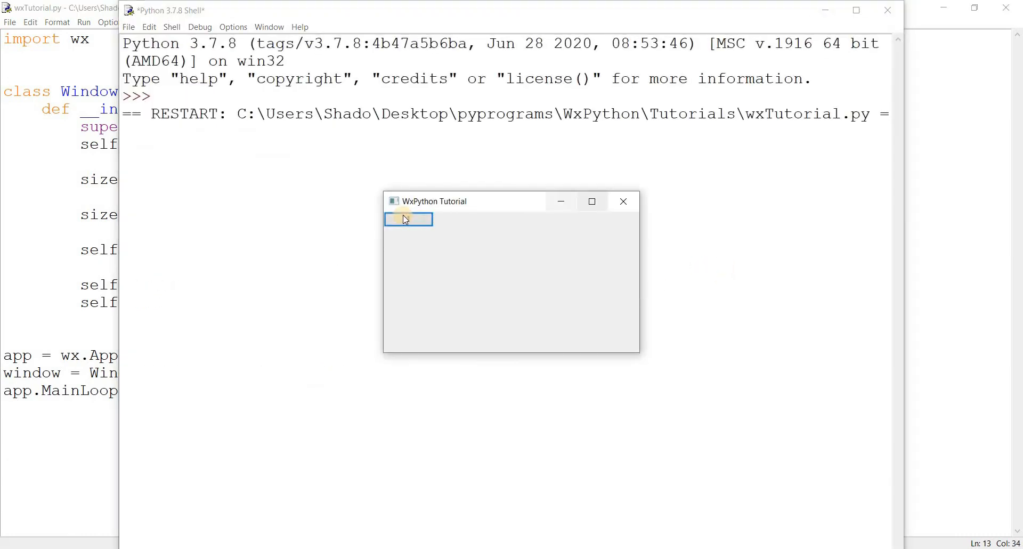
{"action": "type", "text": "1"}
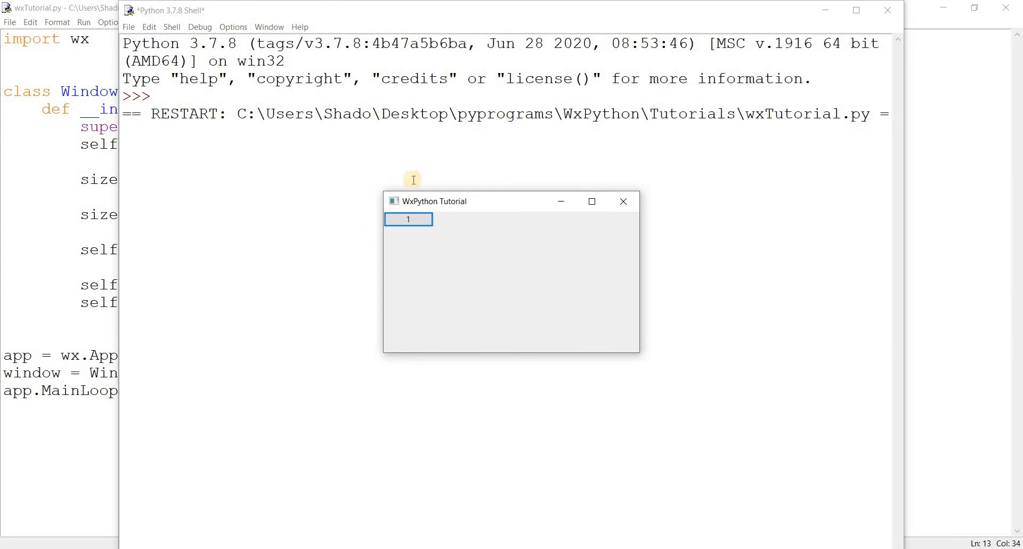
{"action": "left_click", "coordinate": [621, 201]}
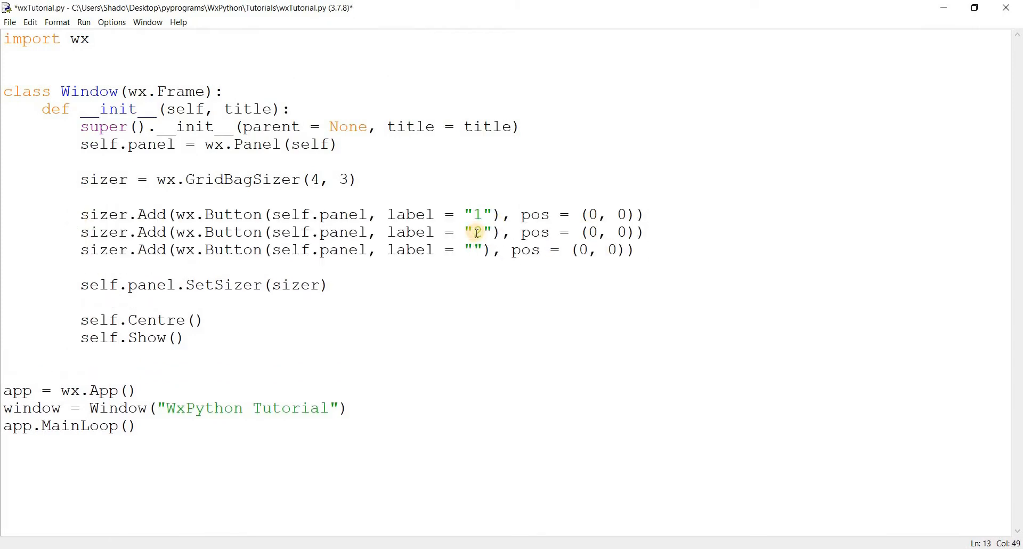
Duplicate the Add line for buttons 2 and 3 at (0, 1) and (0, 2), then save and run.
{"action": "type", "text": "3"}
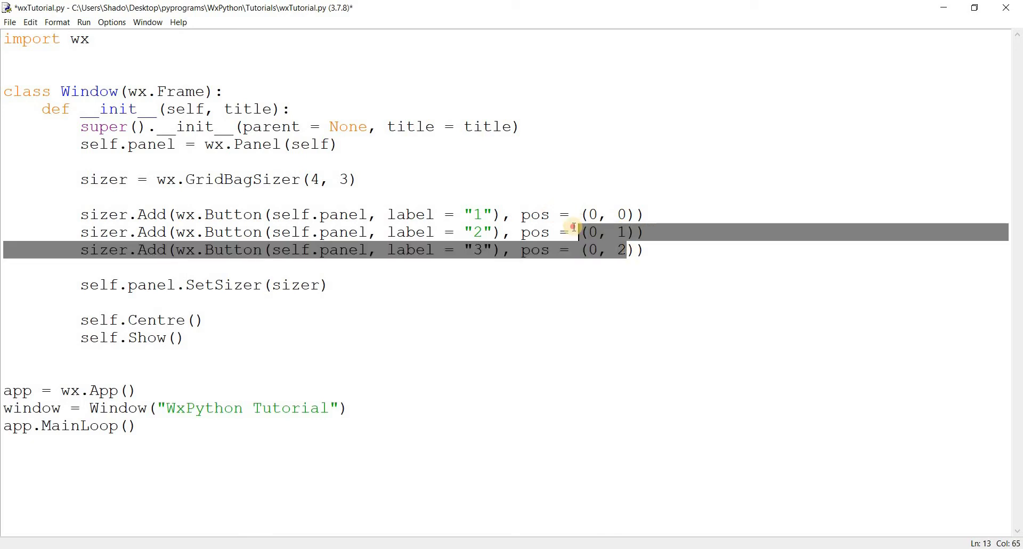
{"action": "left_click", "coordinate": [646, 250]}
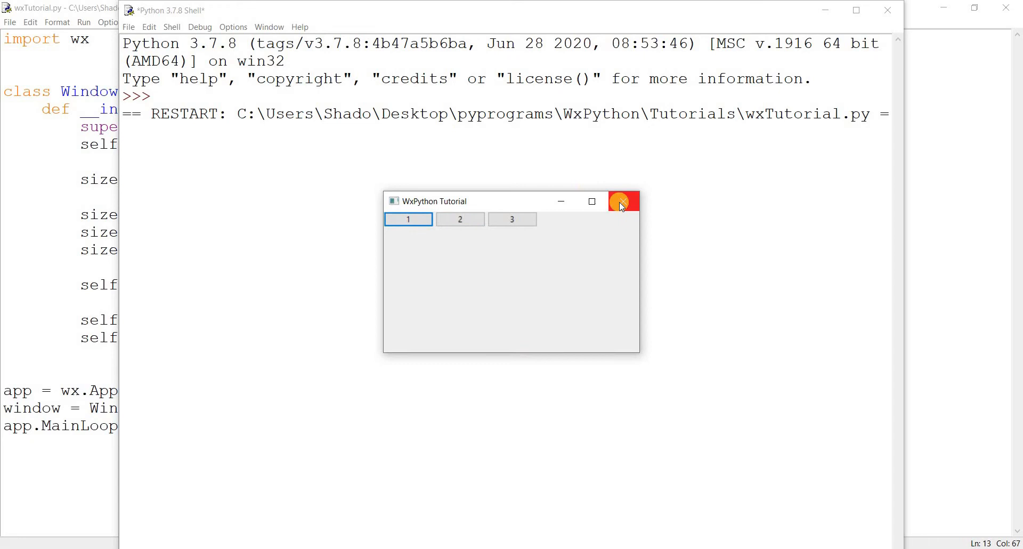
Close the test window after checking buttons 1, 2 and 3 sit in a row.
{"action": "left_click", "coordinate": [623, 201]}
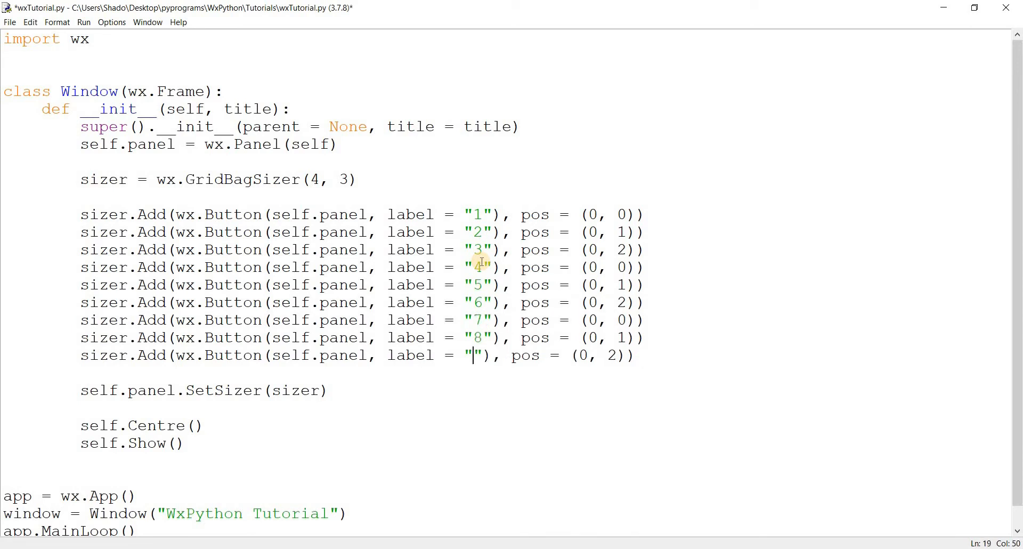
Fill rows 1–3 with buttons 4–9, 0 and # (last at pos (3, 2)), then run the keypad.
{"action": "type", "text": "9"}
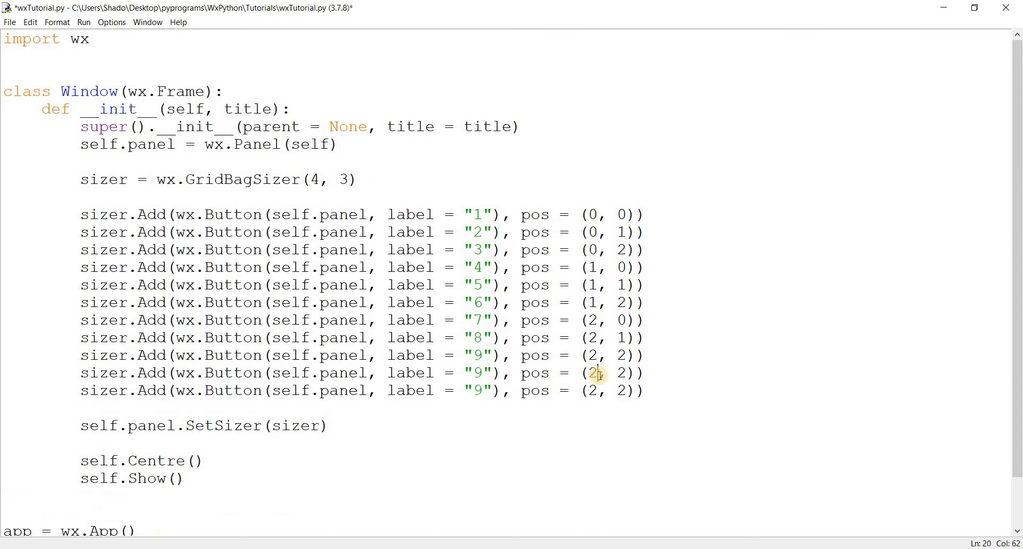
{"action": "type", "text": "3"}
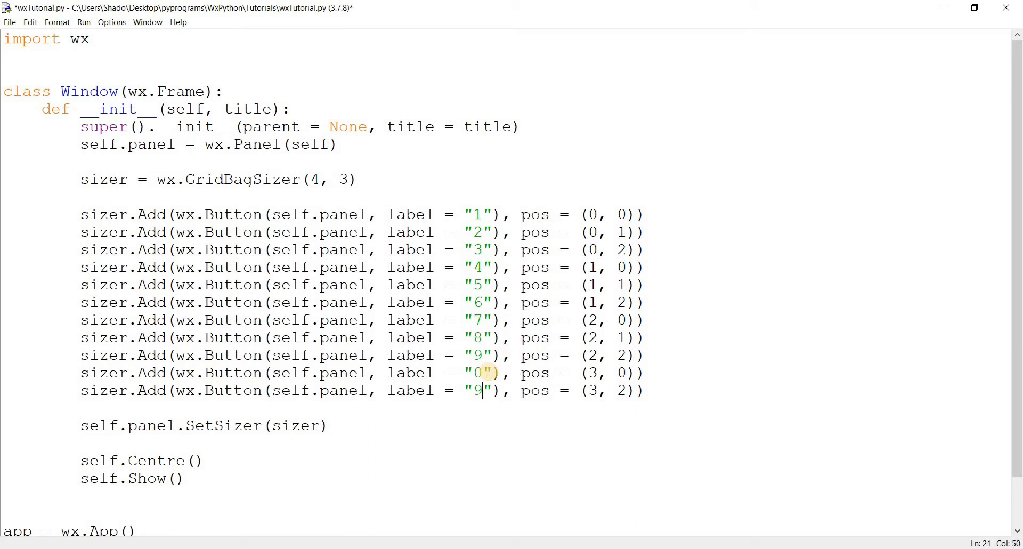
{"action": "key", "text": "BackSpace"}
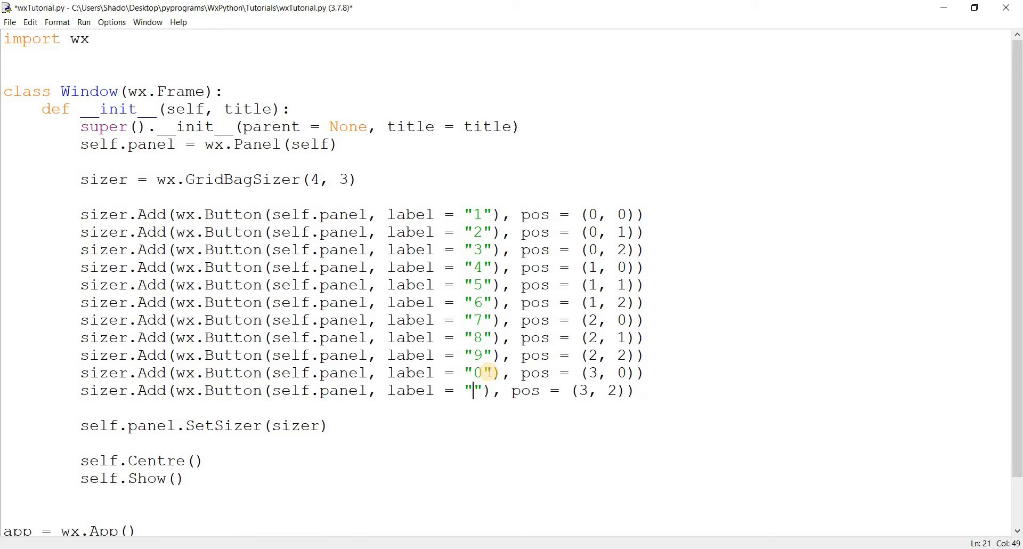
{"action": "type", "text": "#"}
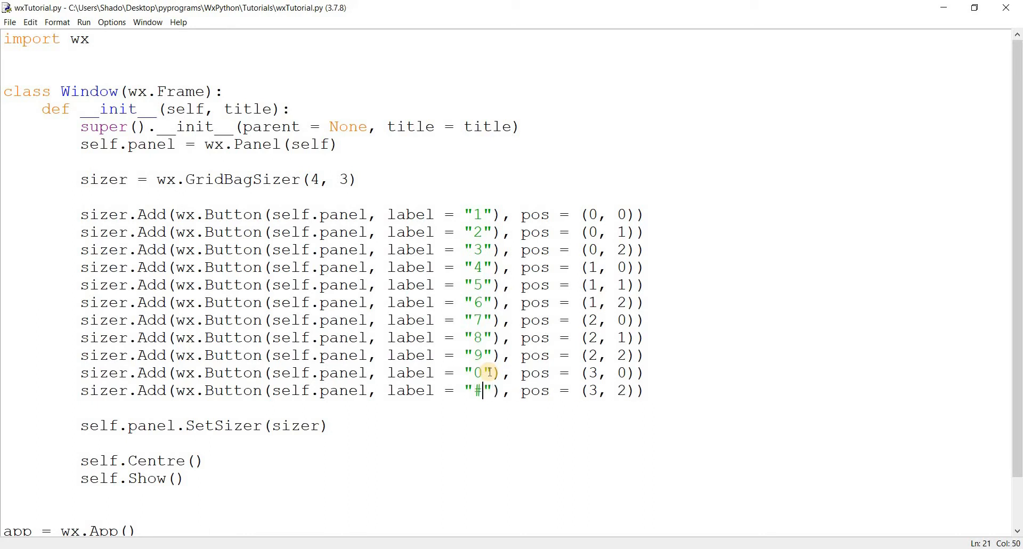
{"action": "key", "text": "F5"}
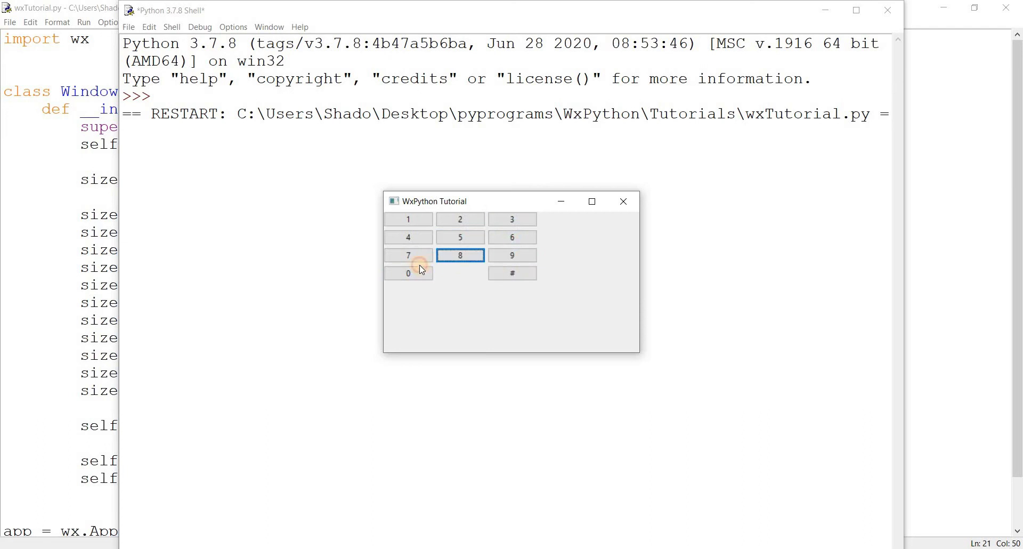
{"action": "left_click", "coordinate": [409, 273]}
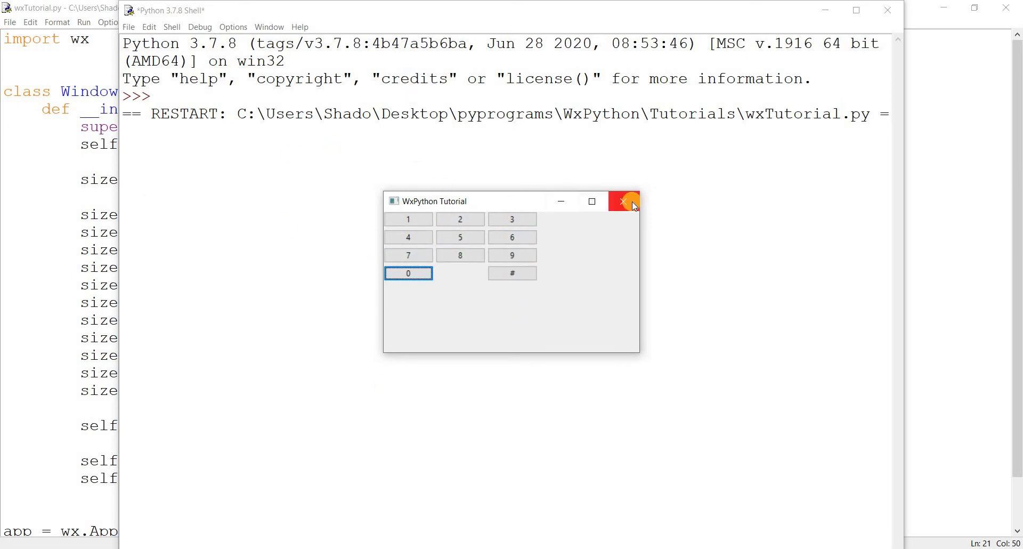
{"action": "left_click", "coordinate": [623, 201]}
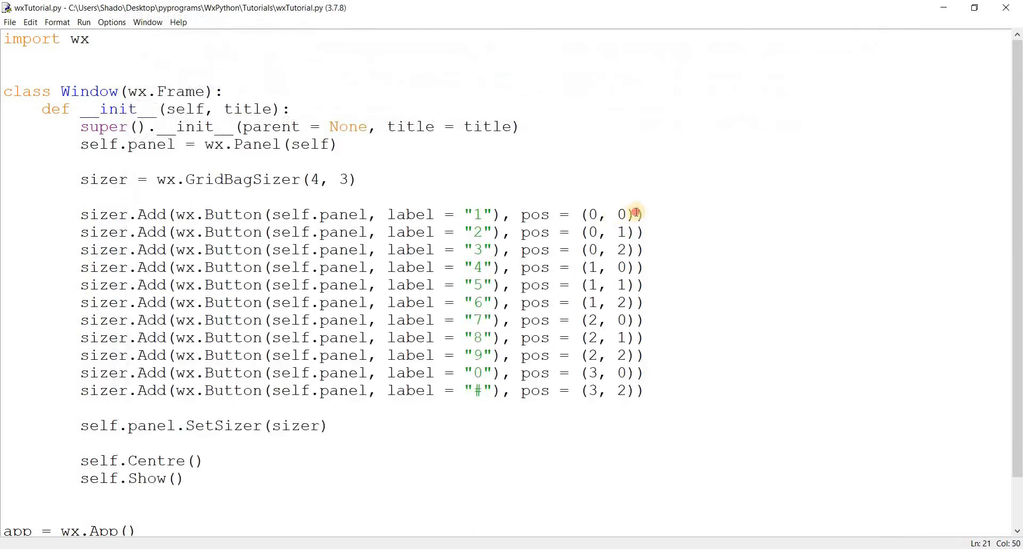
Append flag = wx.EXPAND to each sizer.Add line, save and run.
{"action": "type", "text": ", flag ="}
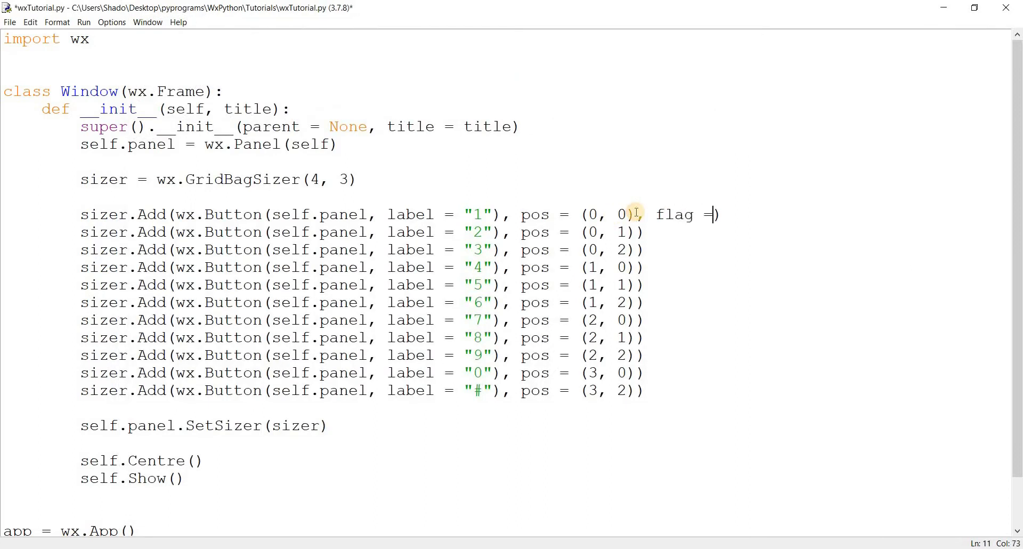
{"action": "type", "text": "wx.EXPAND"}
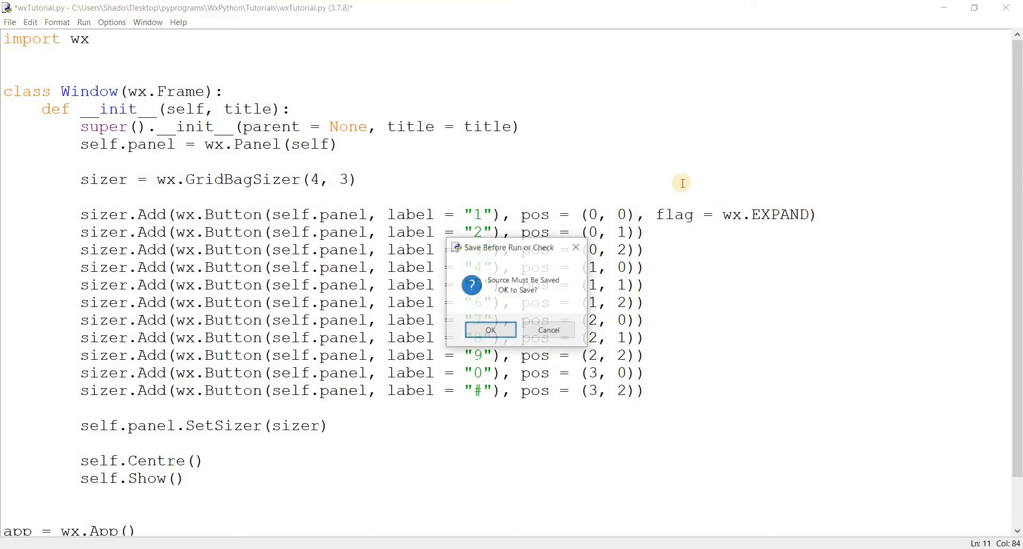
{"action": "left_click", "coordinate": [490, 329]}
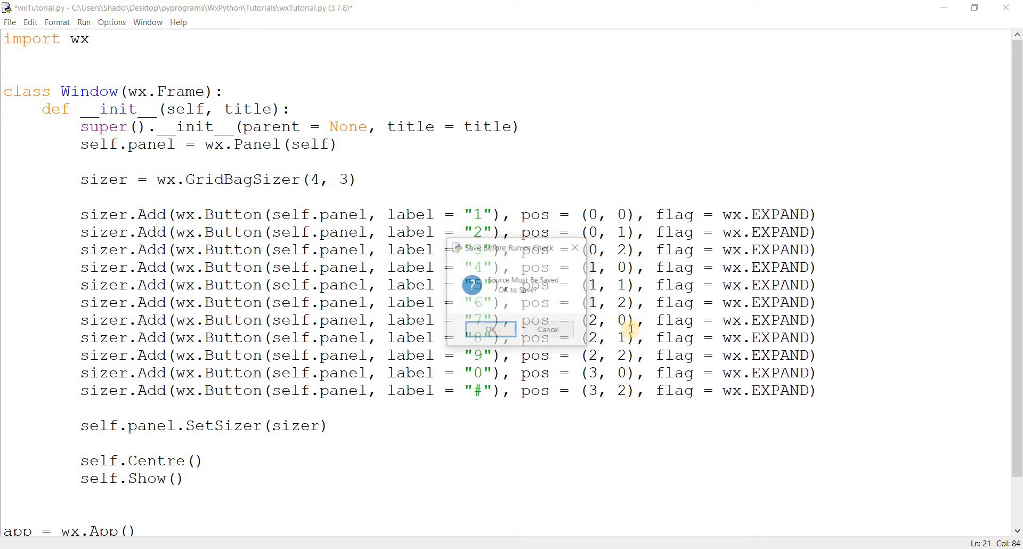
Try a proportion argument on the first button, drop it, rerun and enlarge the window to test resizing.
{"action": "left_click", "coordinate": [488, 330]}
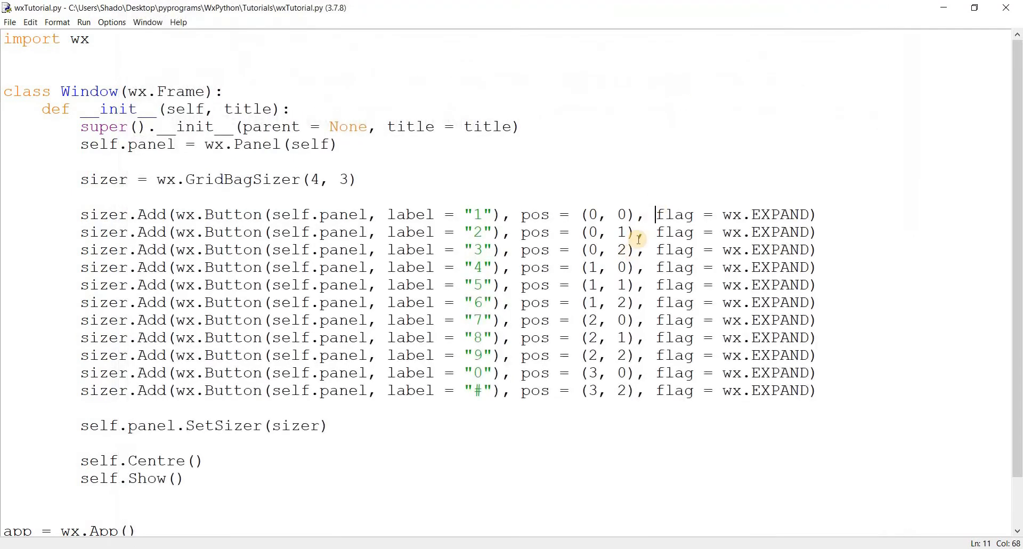
{"action": "type", "text": "proportion = 1,"}
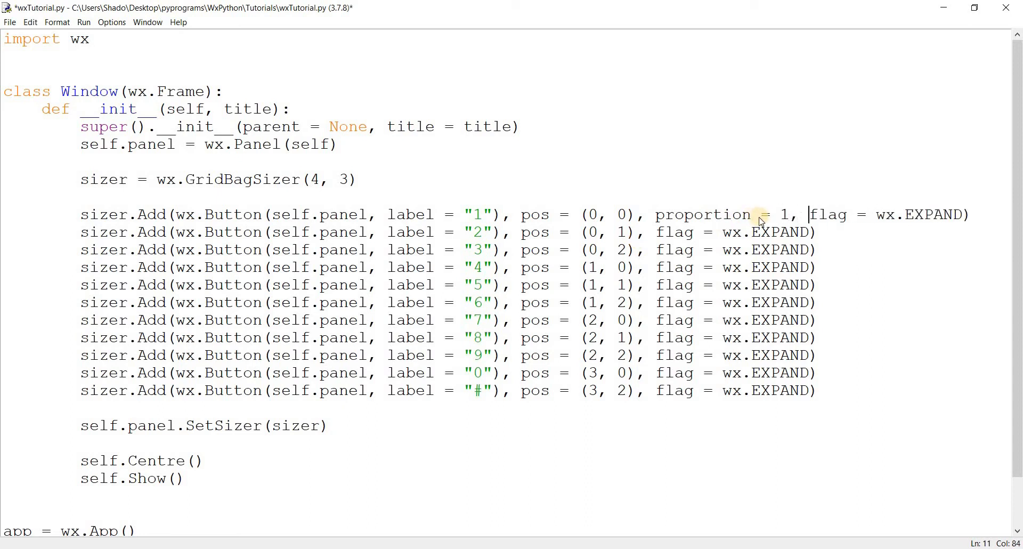
{"action": "key", "text": "F5"}
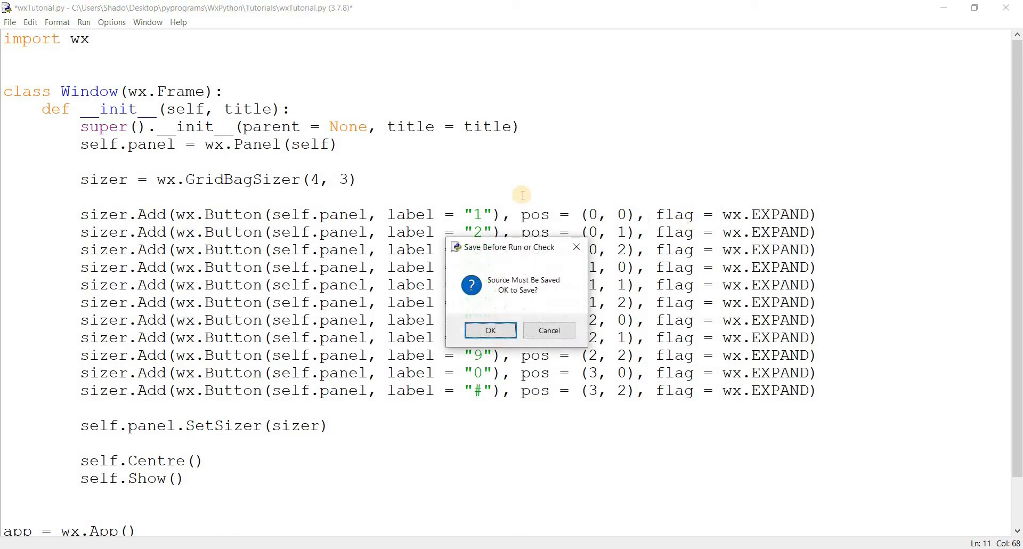
{"action": "left_click", "coordinate": [490, 329]}
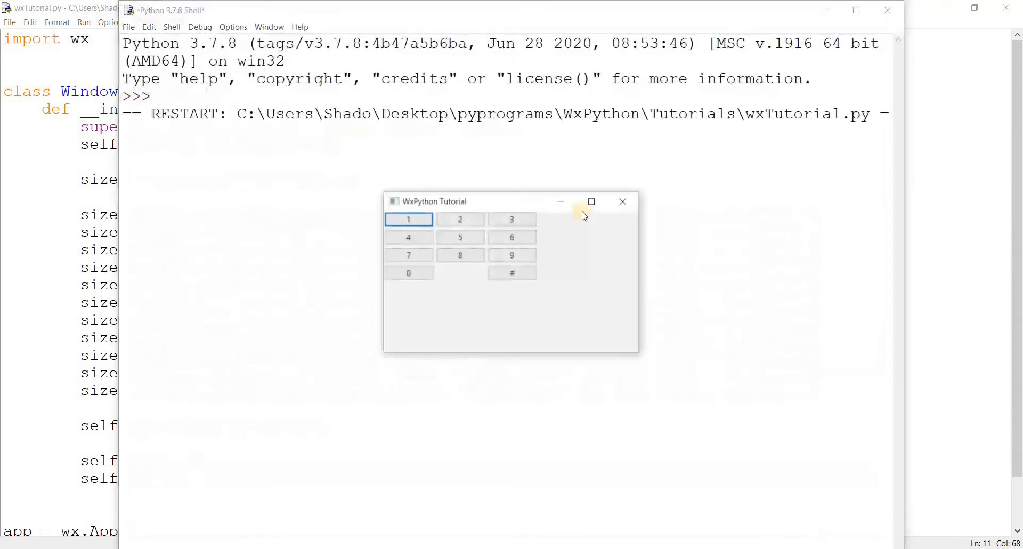
{"action": "left_click", "coordinate": [621, 201]}
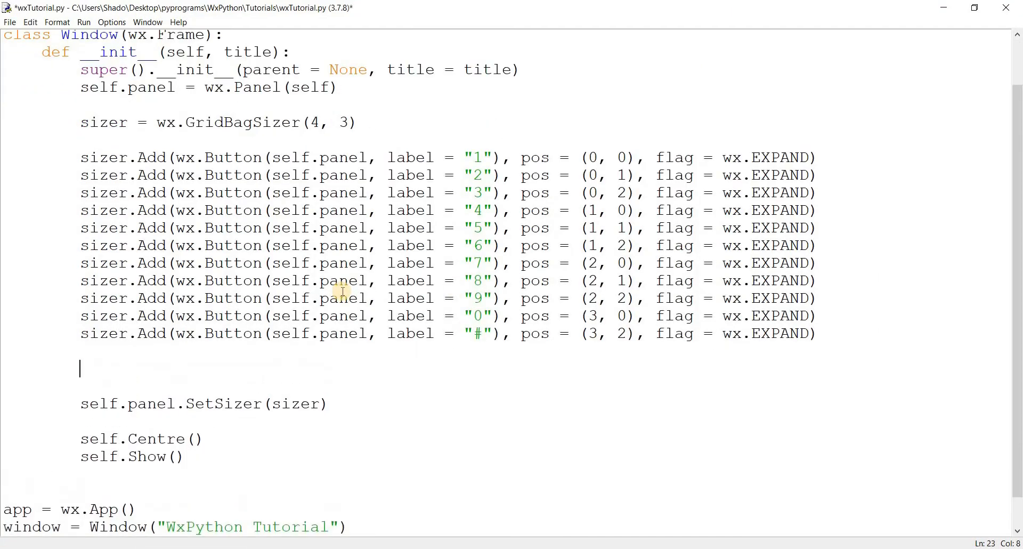
Add sizer.AddGrowableRow(0)–(3) and AddGrowableCol(0)–(2) before SetSizer, then save and run.
{"action": "type", "text": "sizer.AddG"}
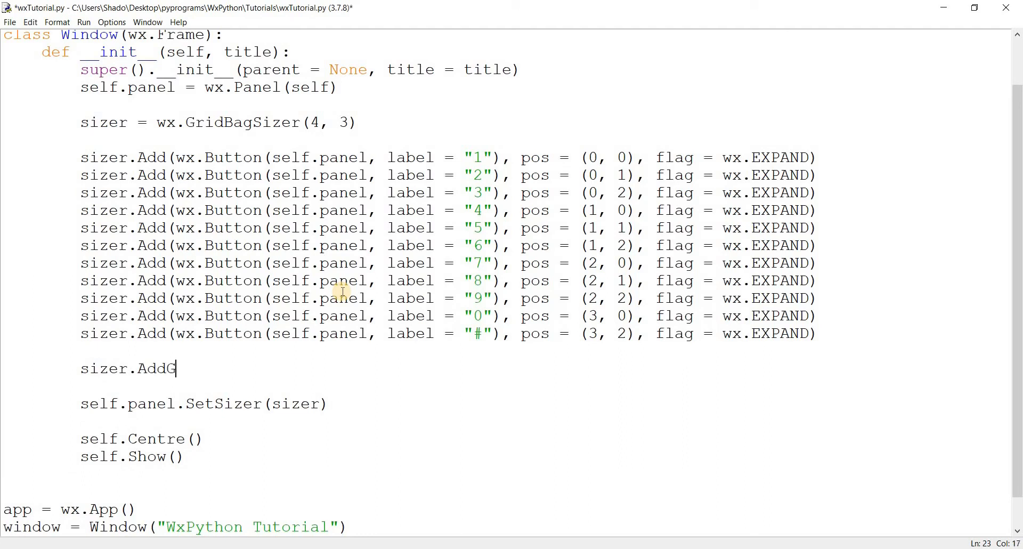
{"action": "type", "text": "rowableRow"}
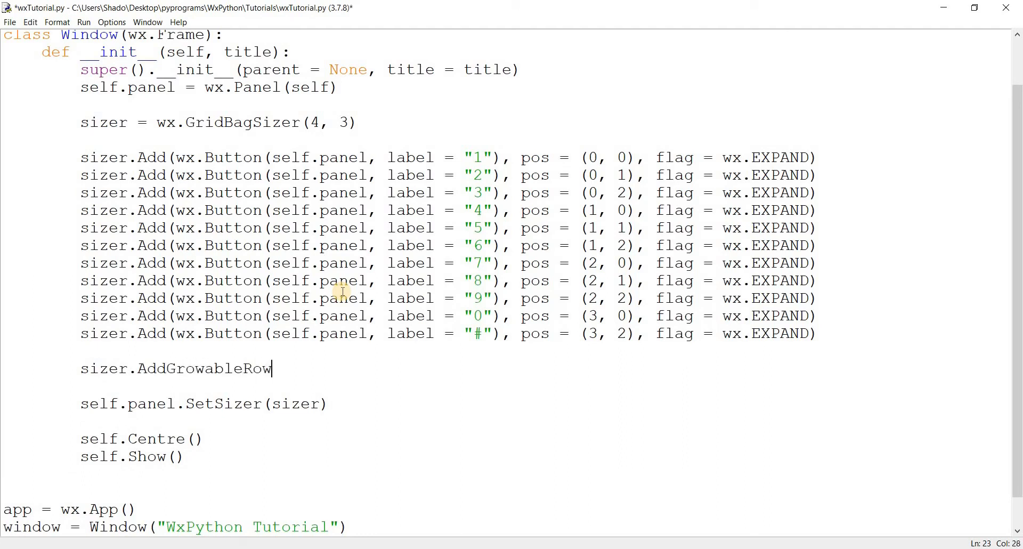
{"action": "type", "text": "()"}
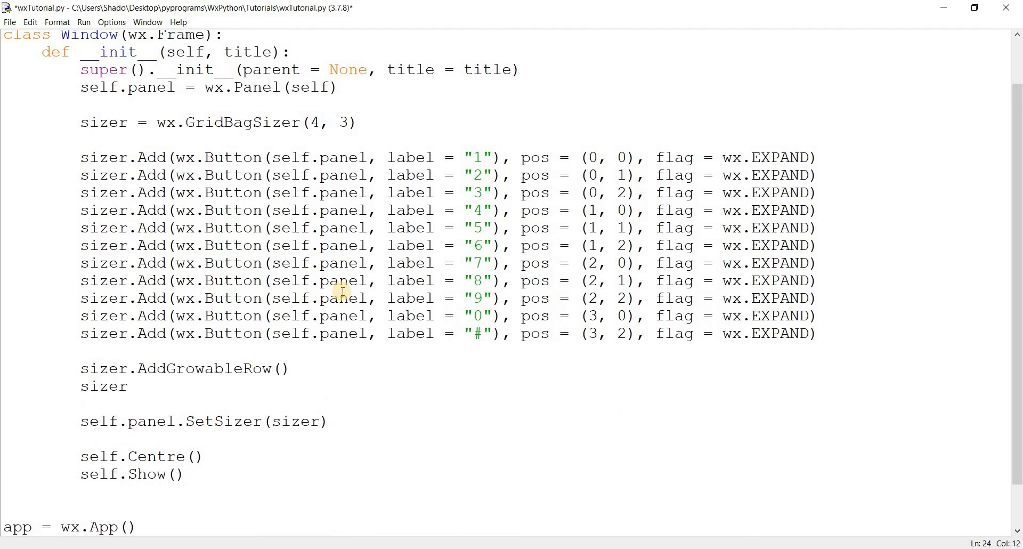
{"action": "type", "text": ".AddGrowa"}
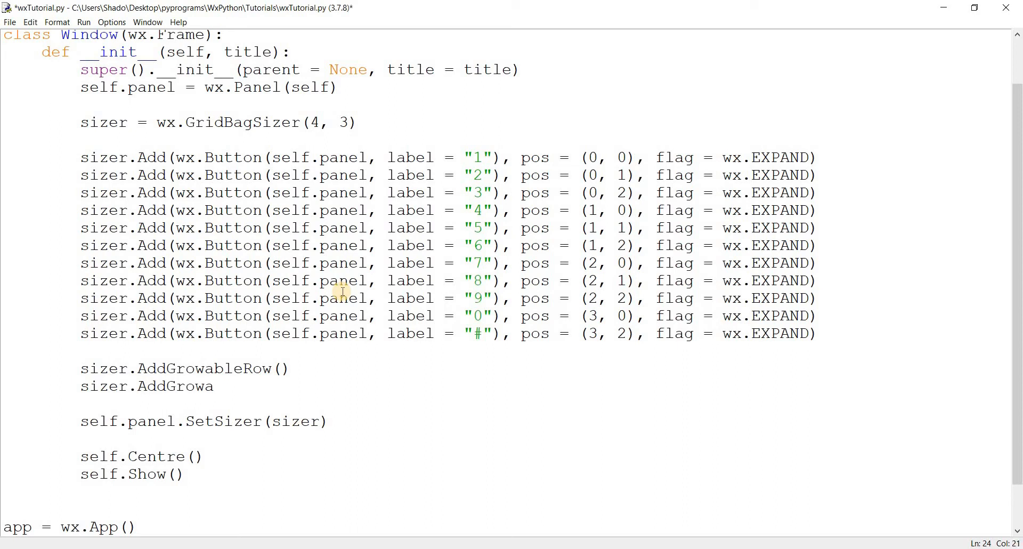
{"action": "type", "text": "bleCol()"}
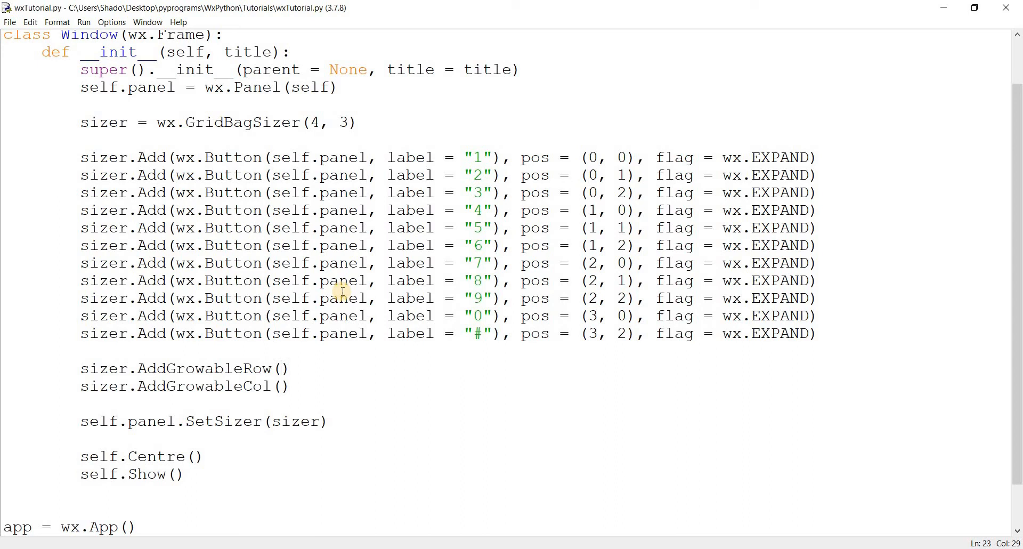
{"action": "type", "text": "0"}
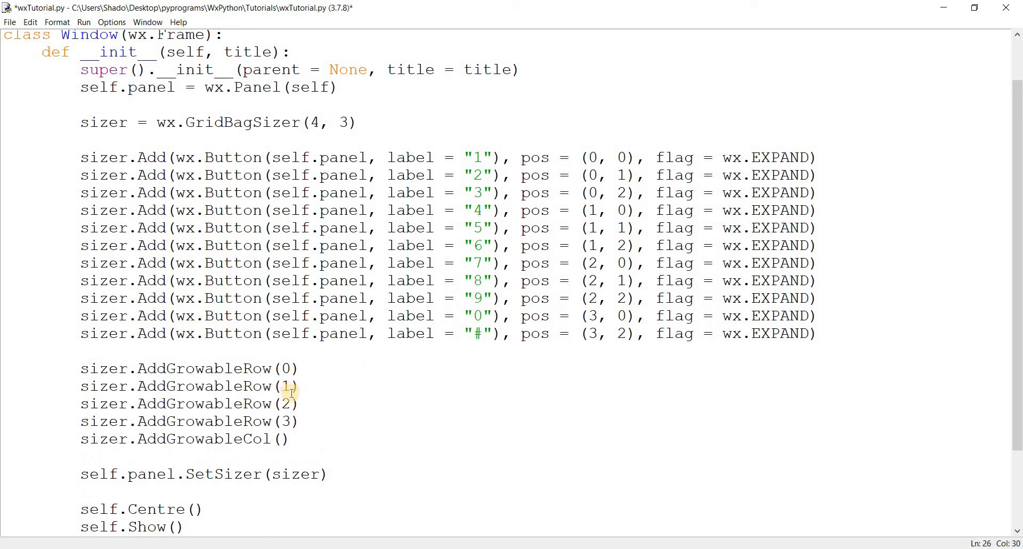
{"action": "type", "text": "0"}
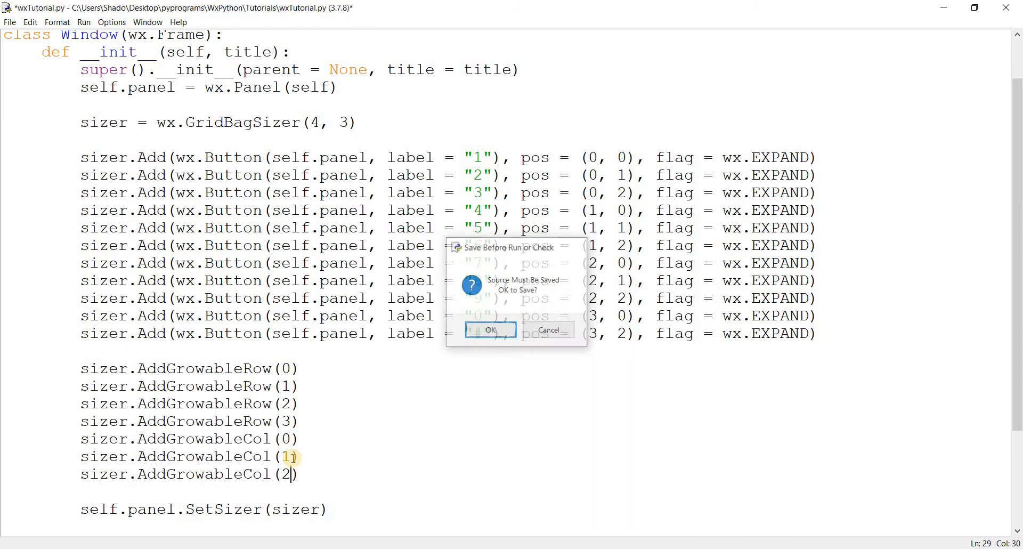
{"action": "left_click", "coordinate": [490, 330]}
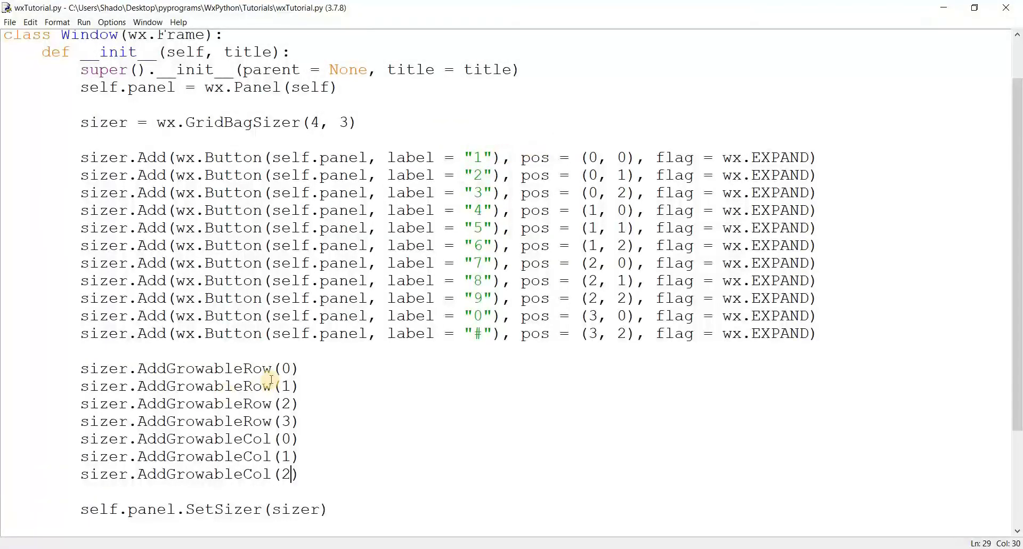
{"action": "mouse_move", "coordinate": [440, 361]}
{"action": "type", "text": "sizer.Add(wx.StaticText(self.panel, label = \"1\"), pos = (1, 0), flag = wx.EXPAND"}
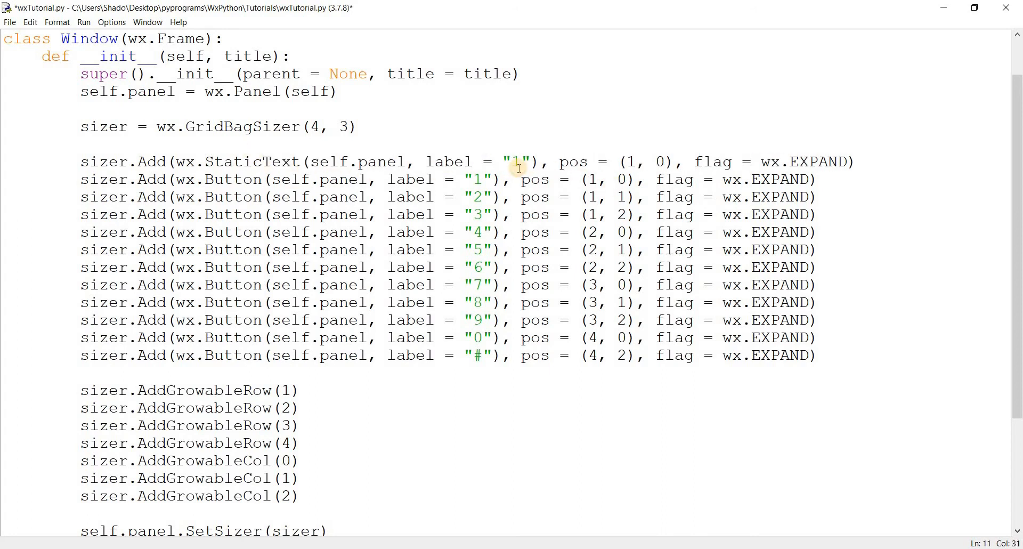
Add a wx.StaticText "My Little Keypad" heading at row 0 and shift button rows and growable rows down one.
{"action": "type", "text": "My Little"}
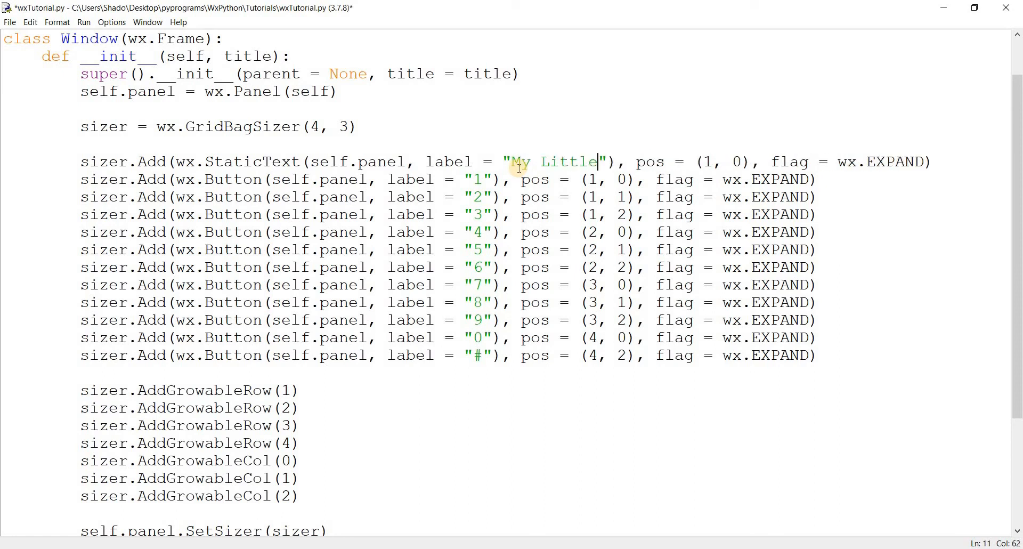
{"action": "type", "text": "Keypad"}
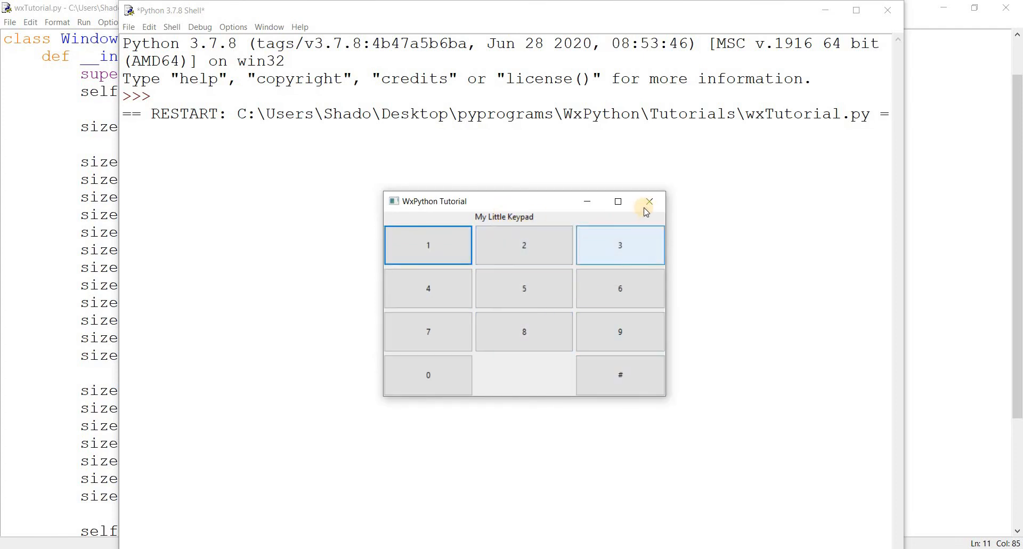
Close old windows, set the heading to pos (0, 1) with flag = wx.ALIGN_CENTER, run and close the preview.
{"action": "left_click", "coordinate": [649, 201]}
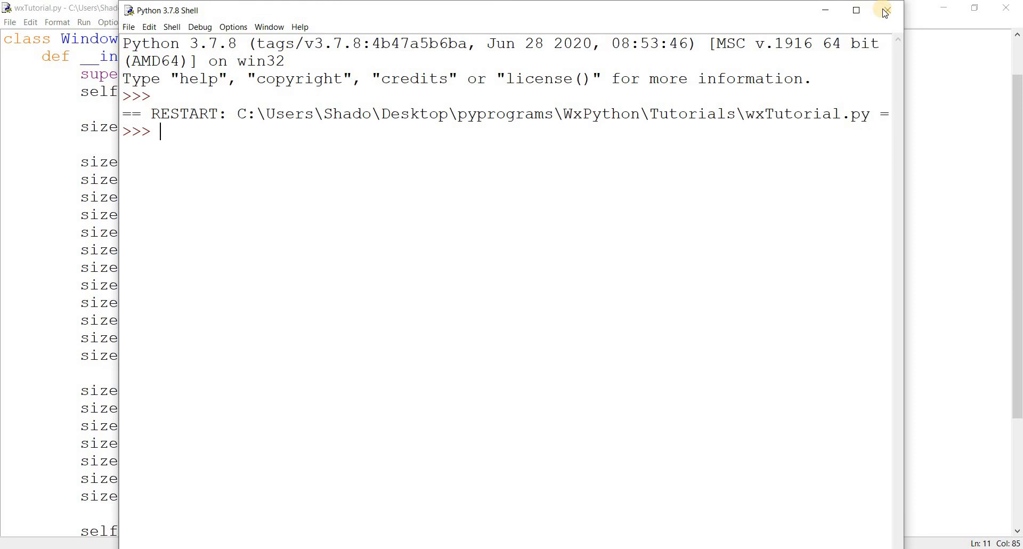
{"action": "left_click", "coordinate": [884, 10]}
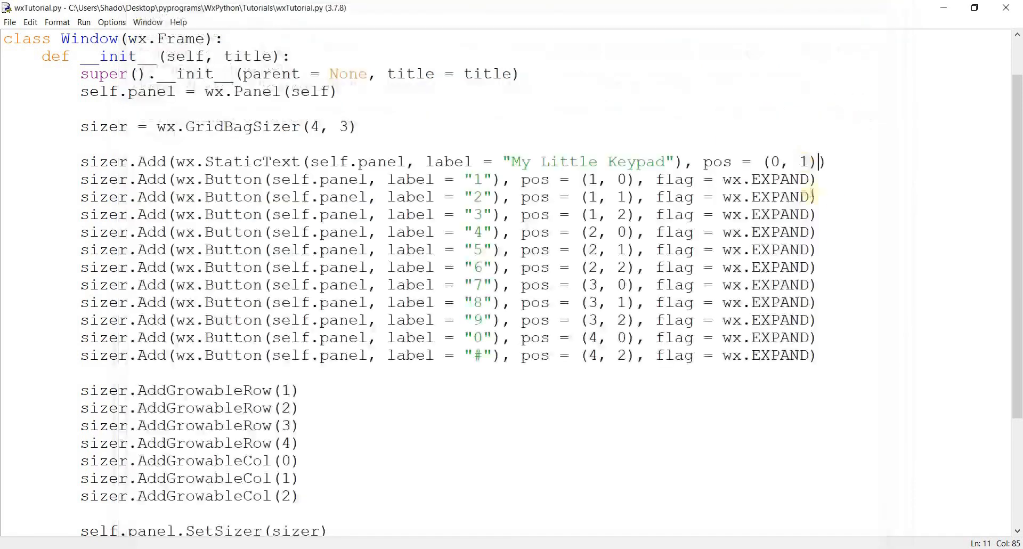
{"action": "type", "text": ", flag ="}
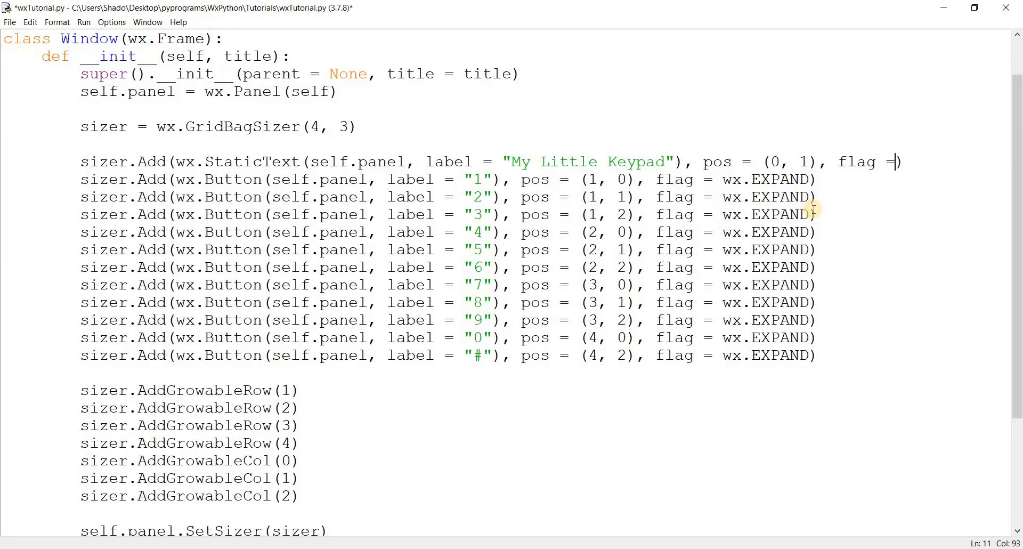
{"action": "type", "text": "ALIGN_CENT"}
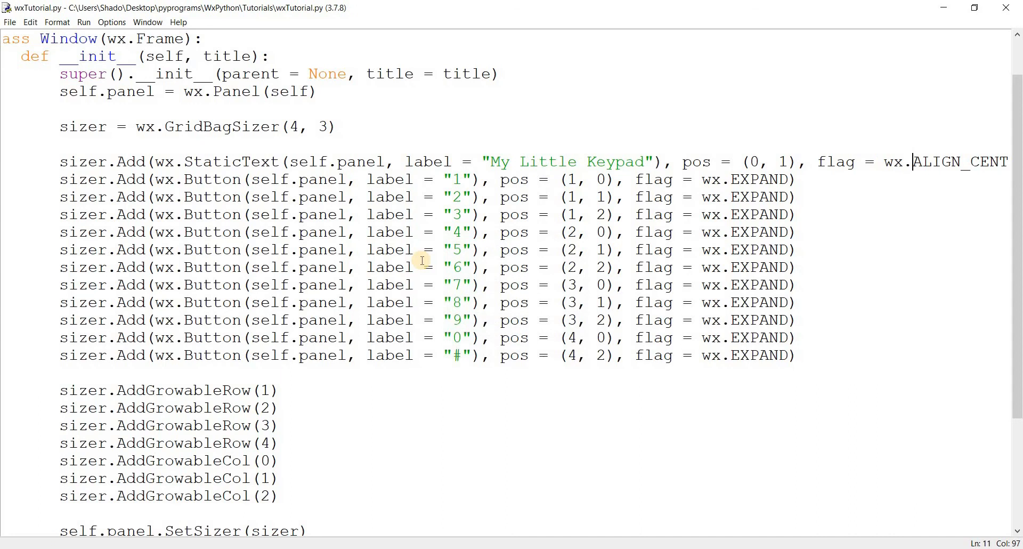
{"action": "key", "text": "F5"}
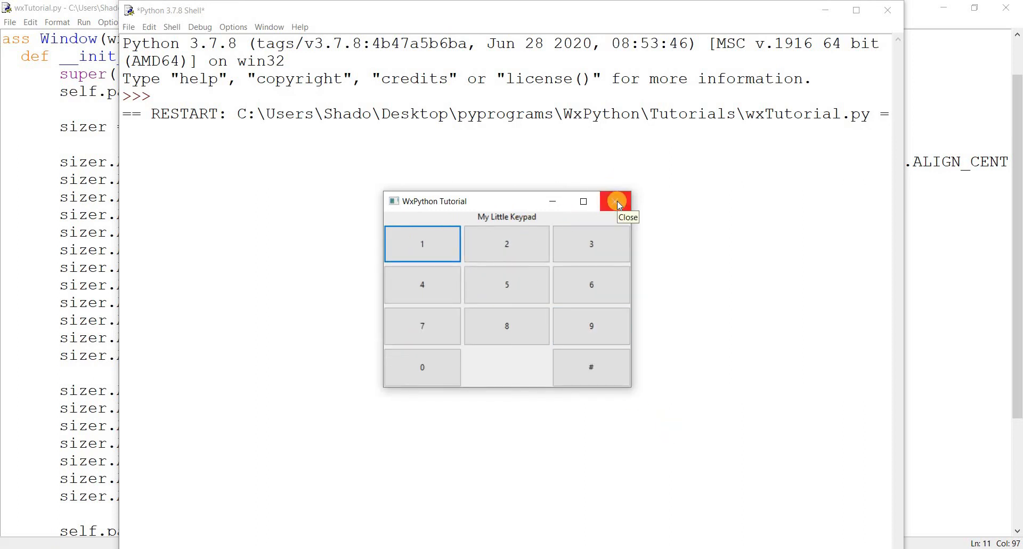
{"action": "left_click", "coordinate": [614, 202]}
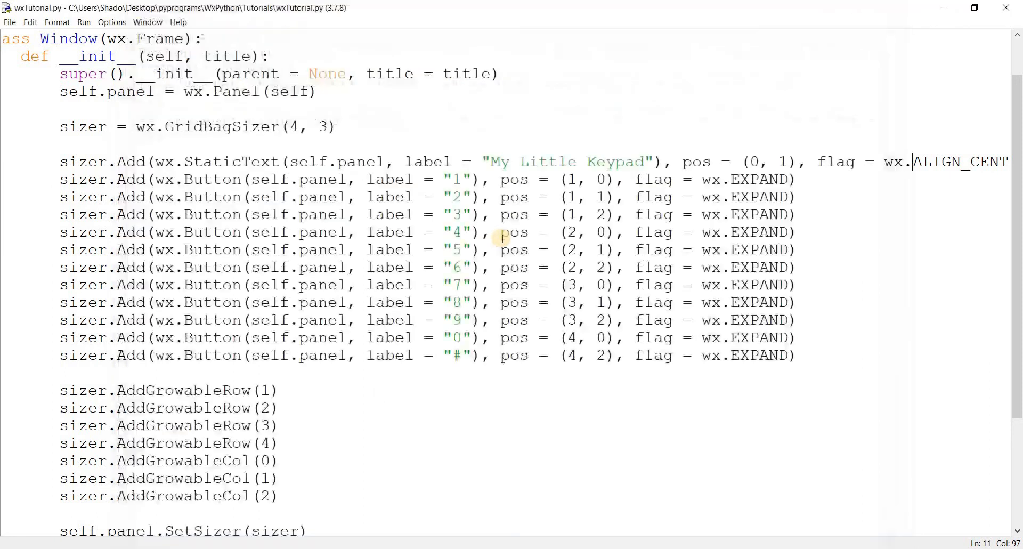